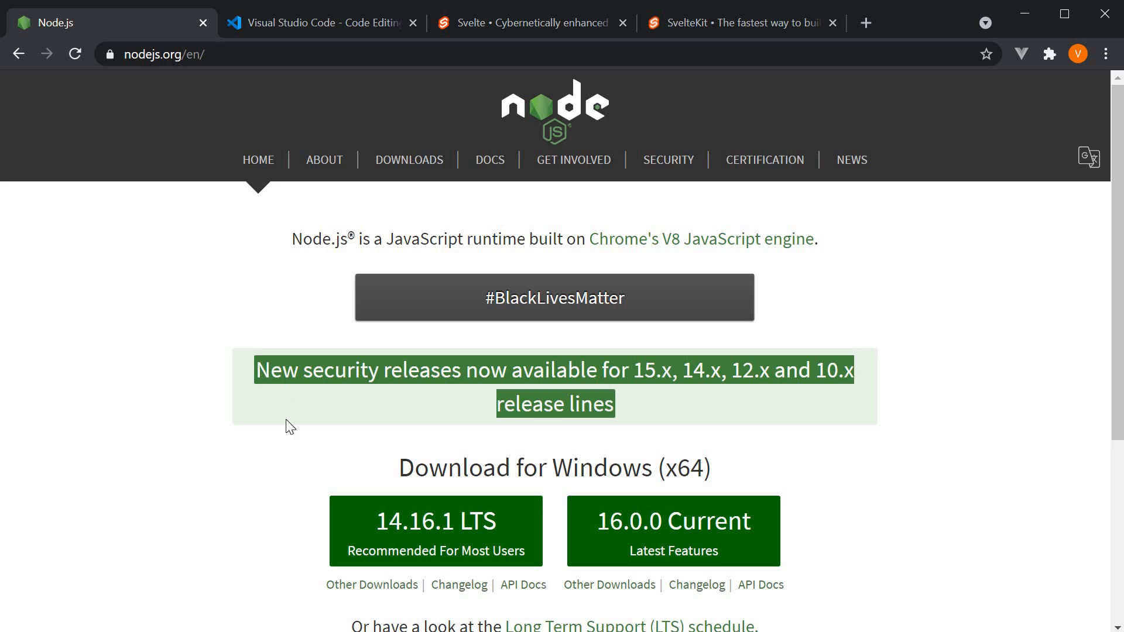
pyautogui.moveTo(269, 390)
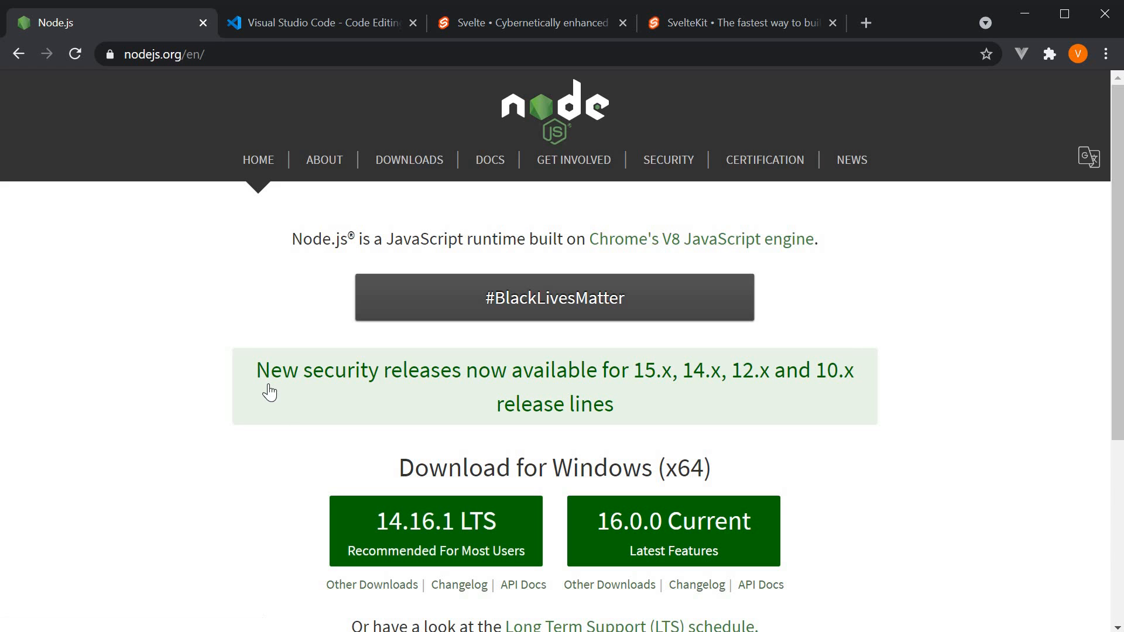
pyautogui.moveTo(185, 485)
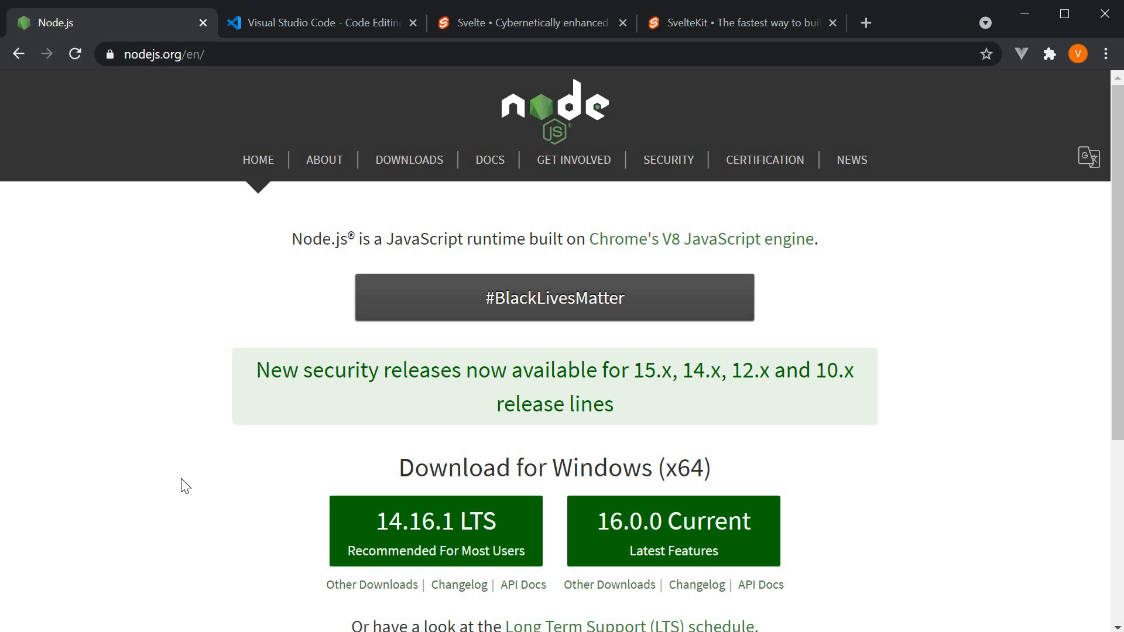
# - Browse installed extensions and view the Svelte for VS Code and Svelte 3 Snippets details
pyautogui.click(319, 22)
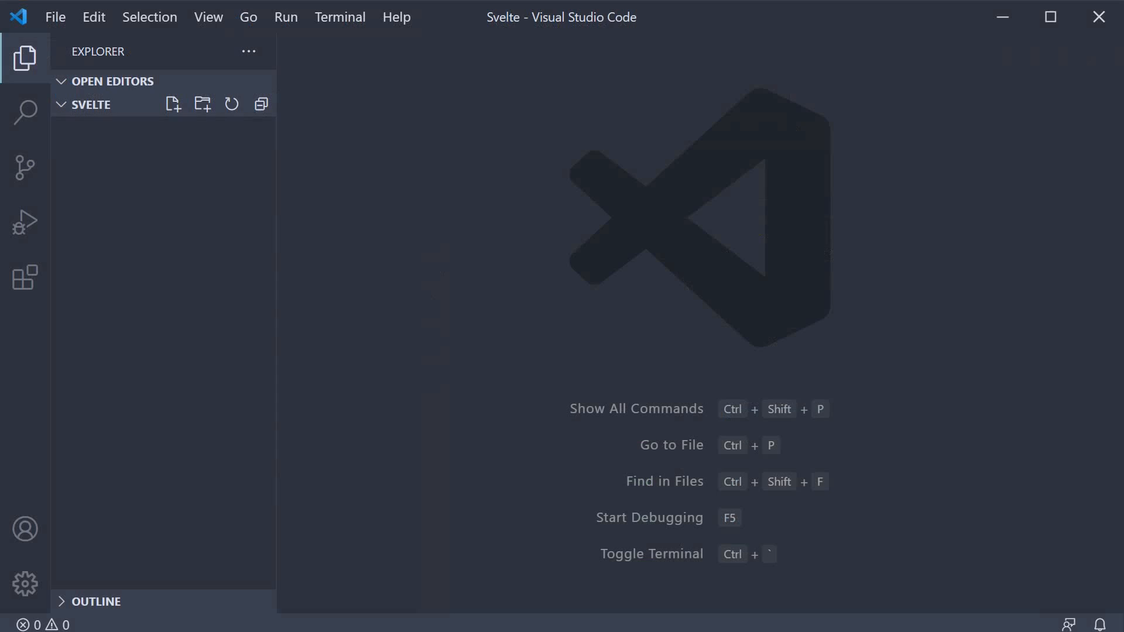
pyautogui.moveTo(139, 402)
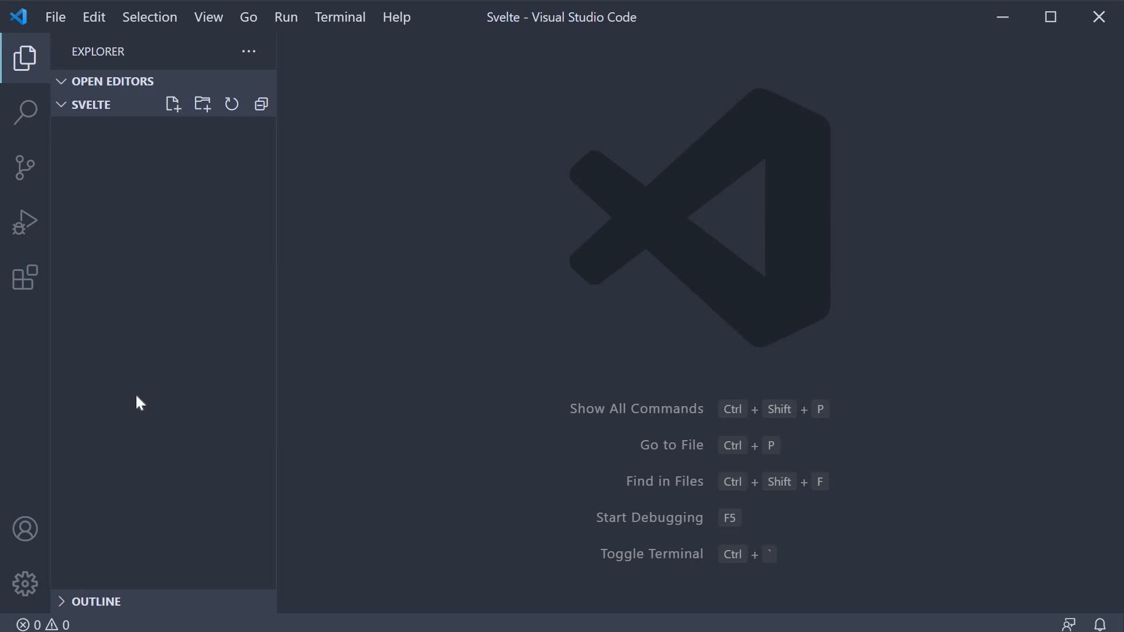
pyautogui.click(25, 278)
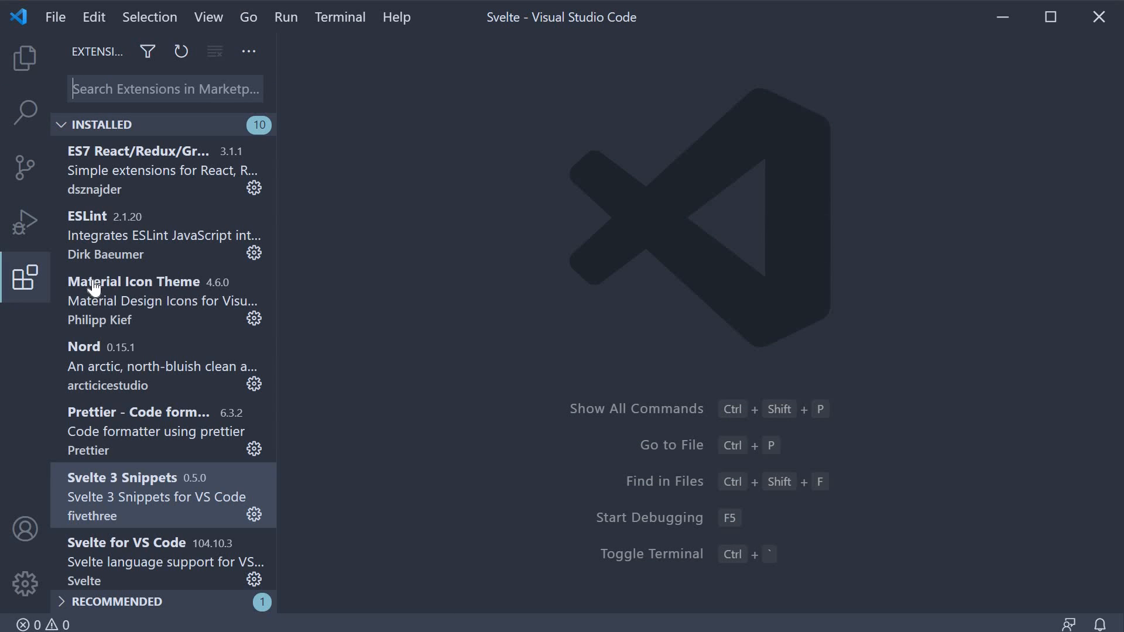
pyautogui.scroll(-3)
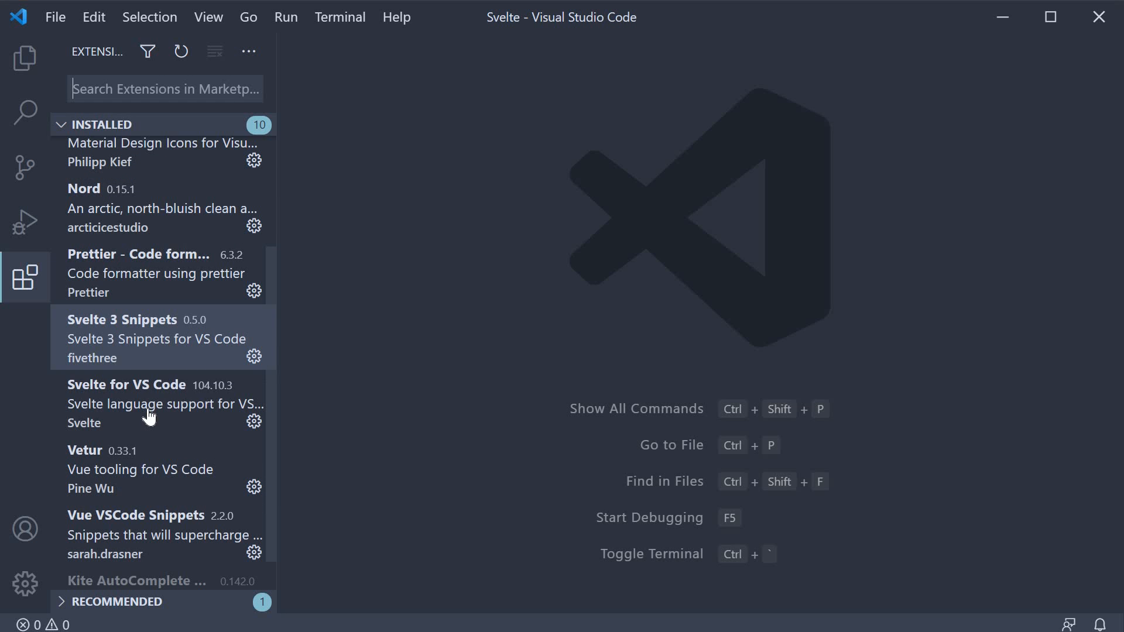
pyautogui.click(143, 404)
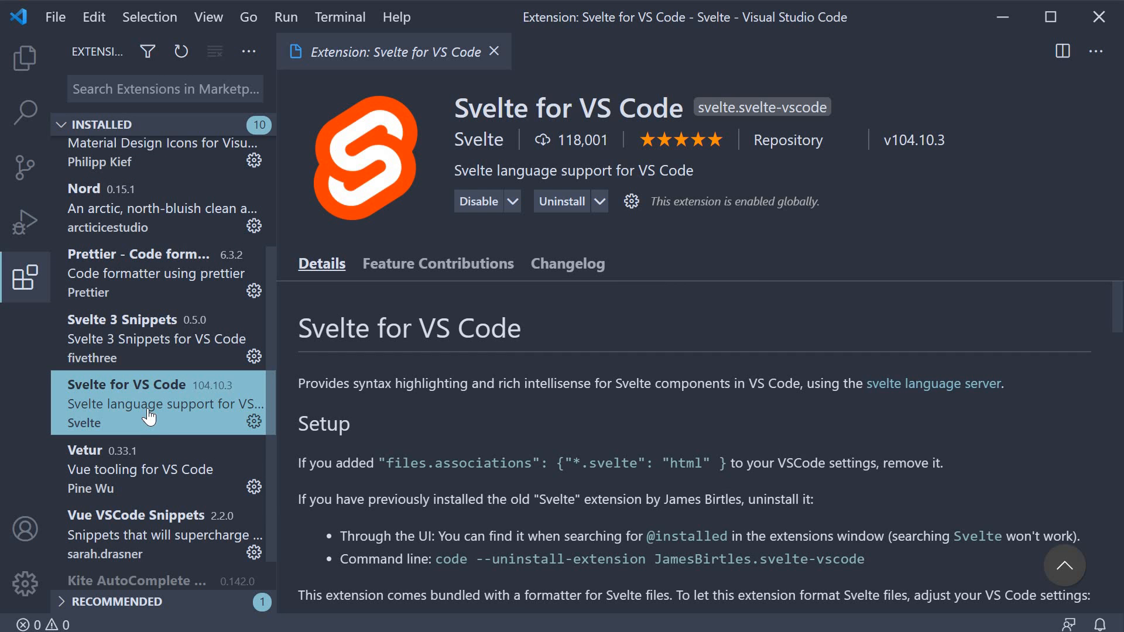
pyautogui.moveTo(144, 351)
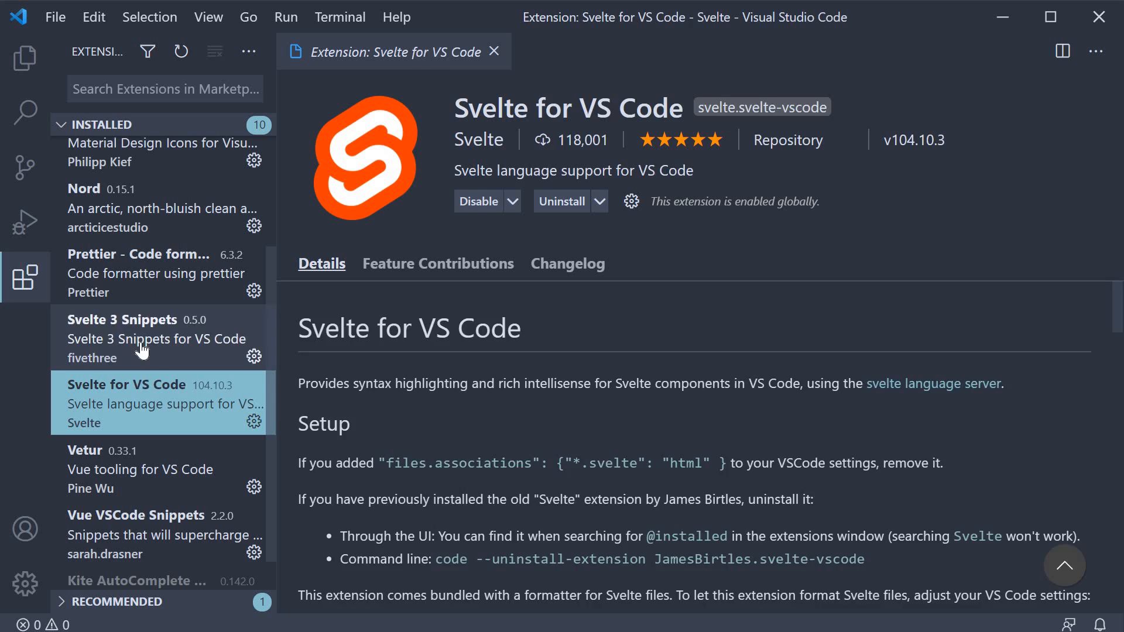
pyautogui.click(143, 339)
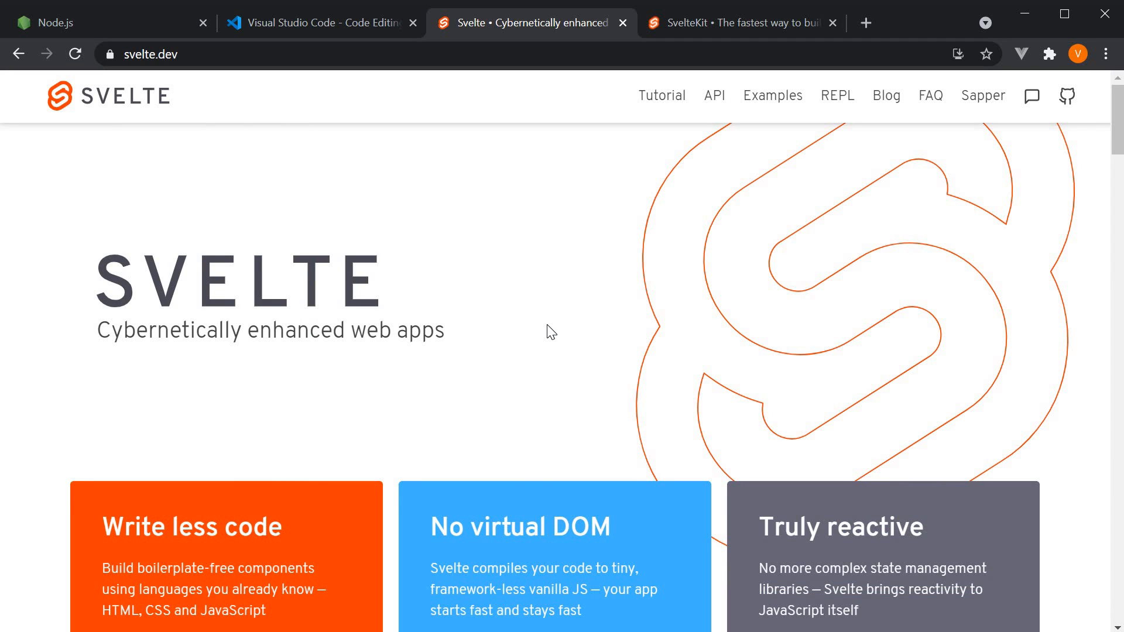
pyautogui.moveTo(717, 391)
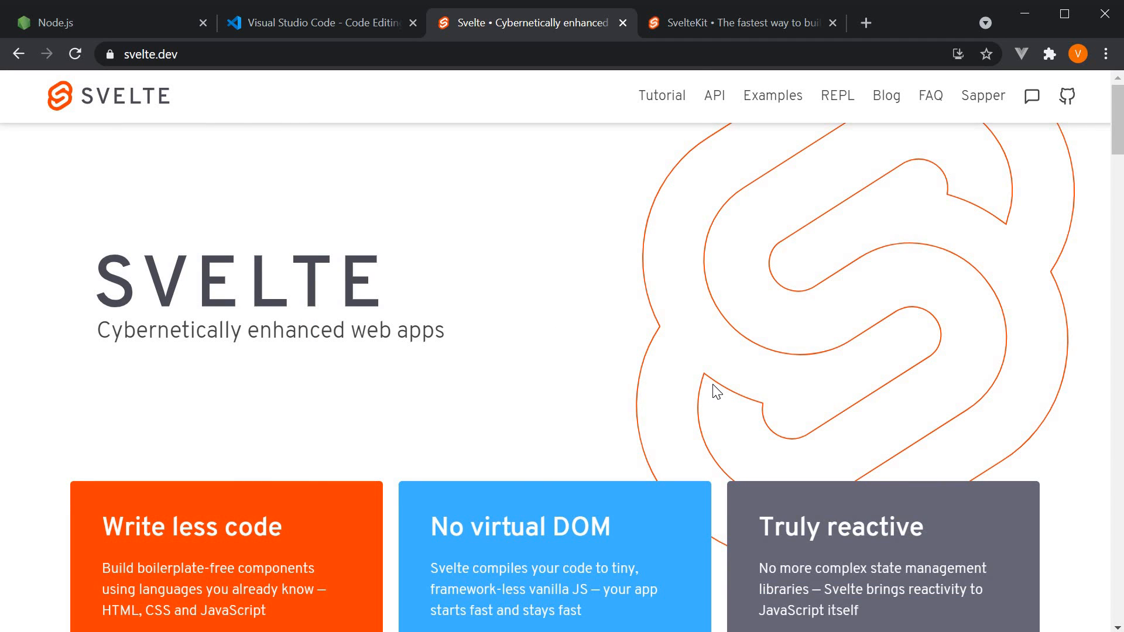
# - Select the npx degit sveltejs/template command on svelte.dev, compare SvelteKit's commands, then return
pyautogui.scroll(-3)
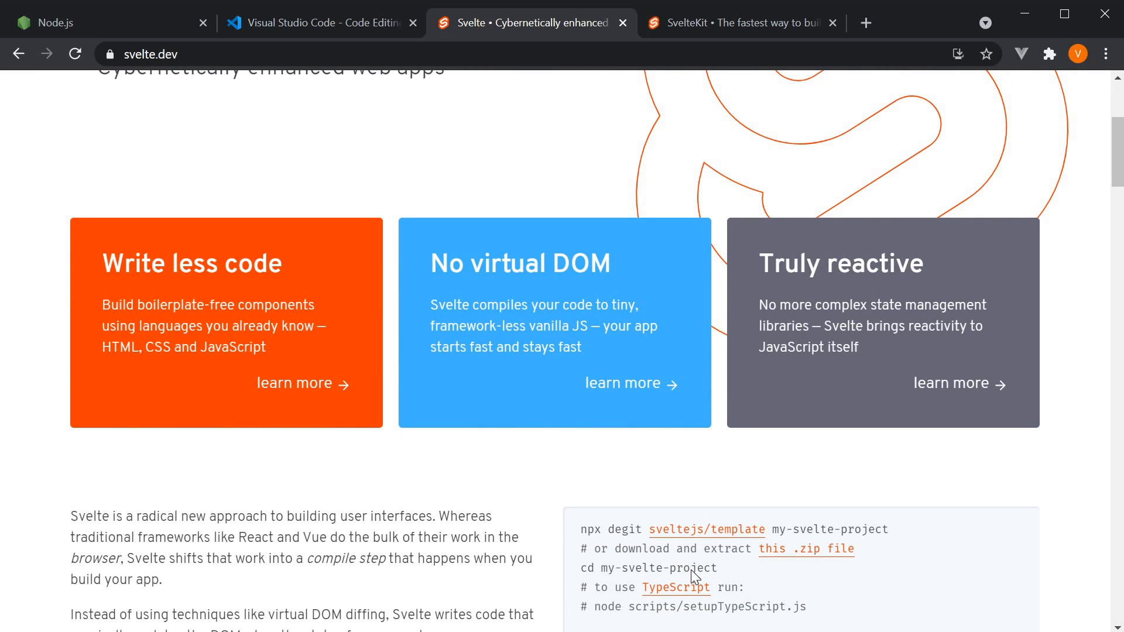
pyautogui.tripleClick(731, 529)
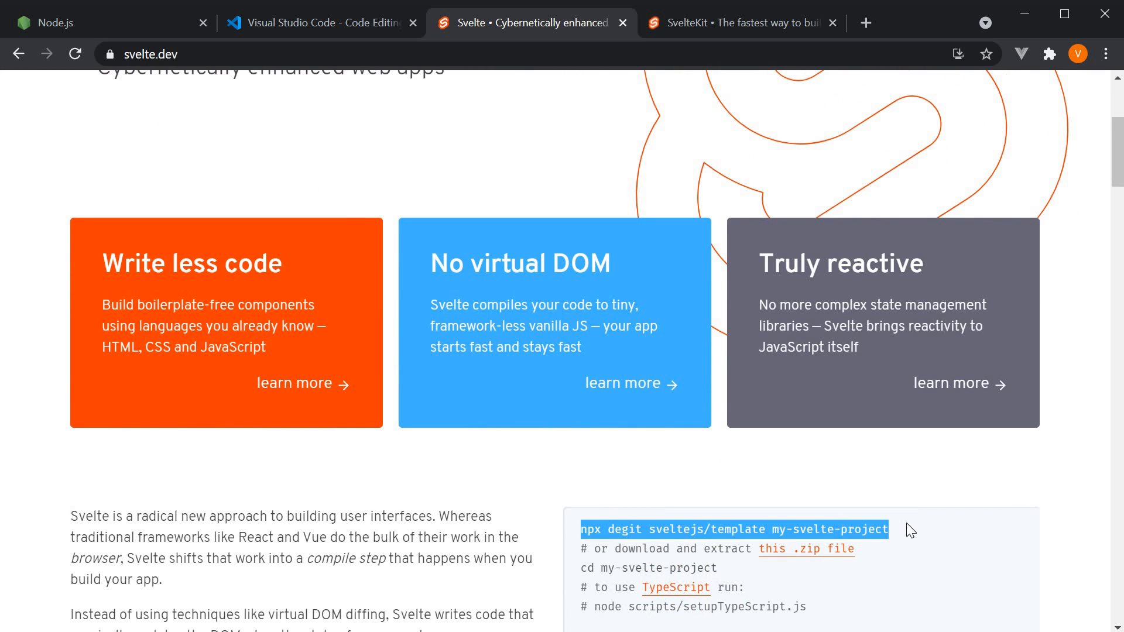
pyautogui.click(732, 22)
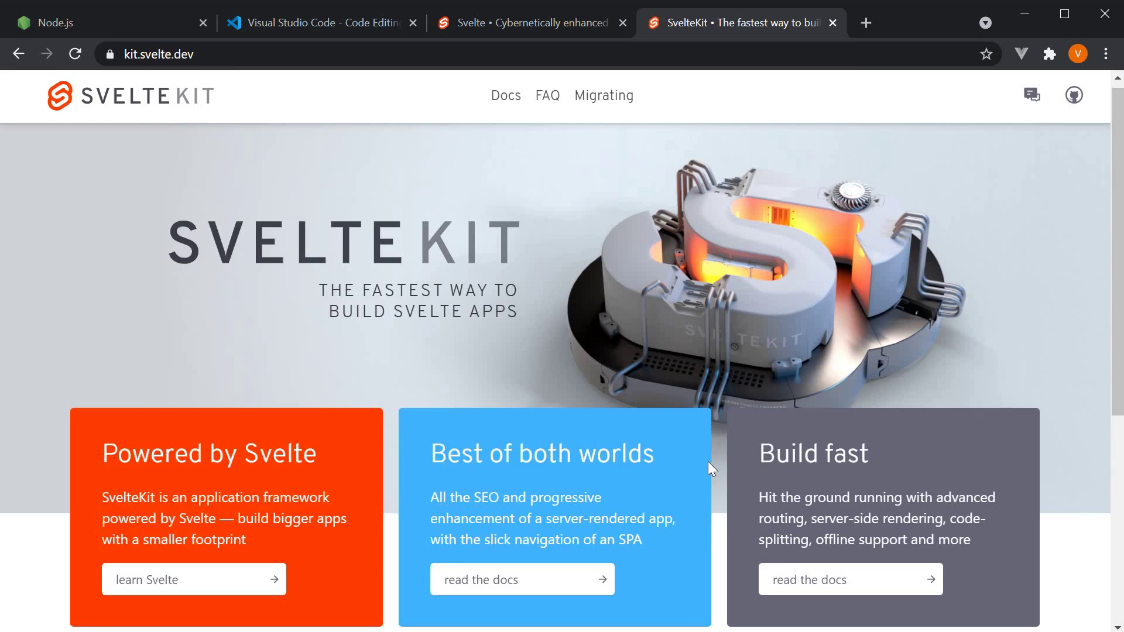
pyautogui.scroll(-3)
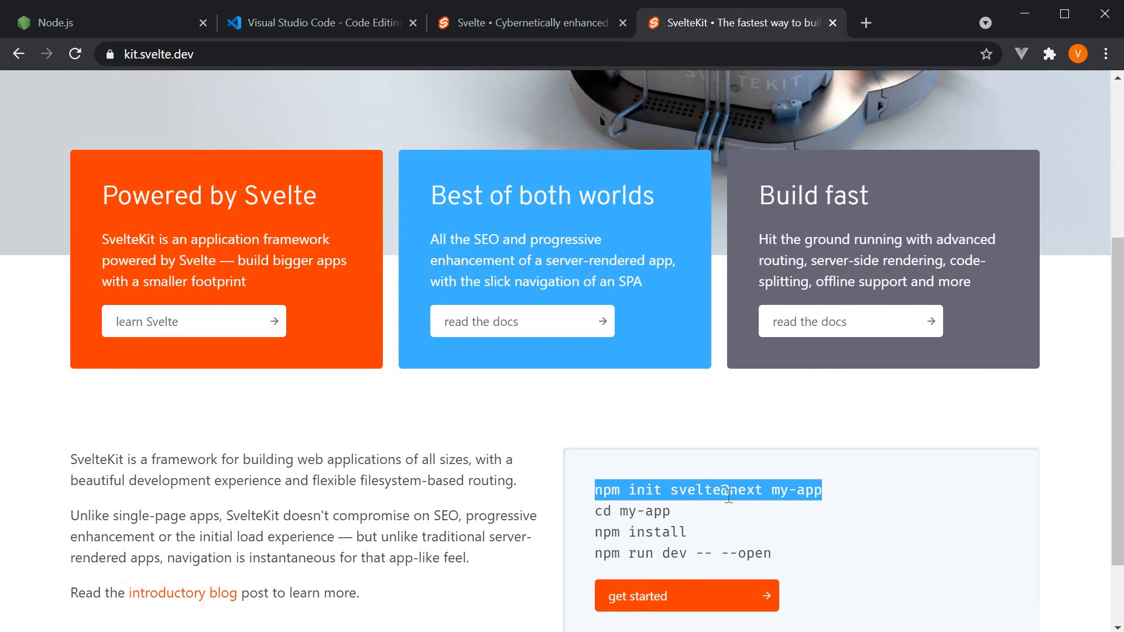
pyautogui.moveTo(552, 23)
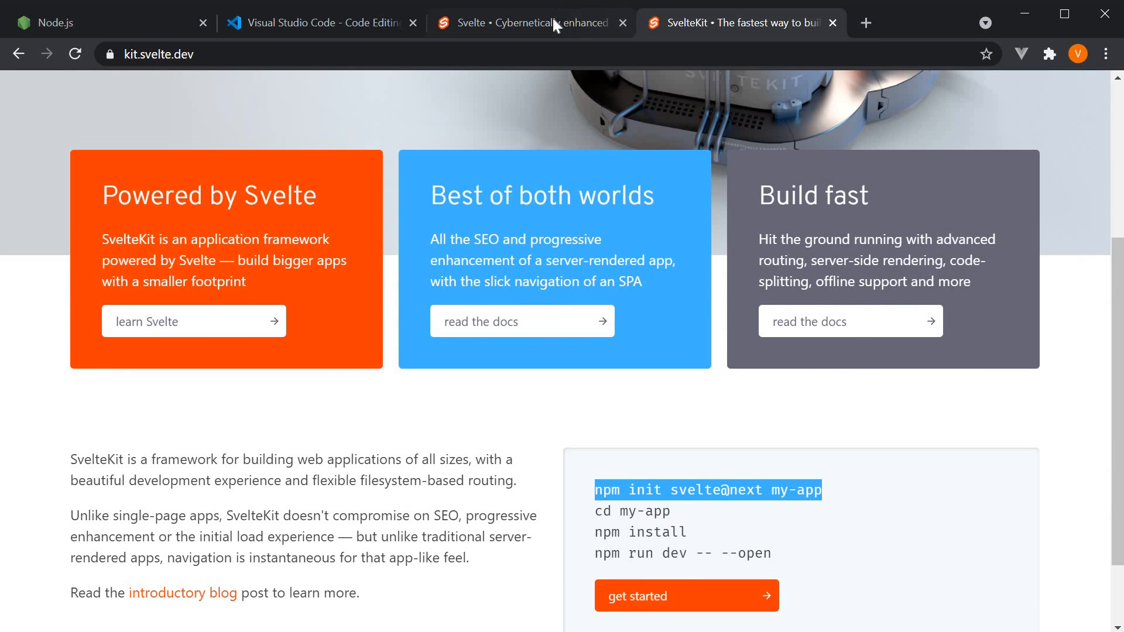
pyautogui.click(528, 22)
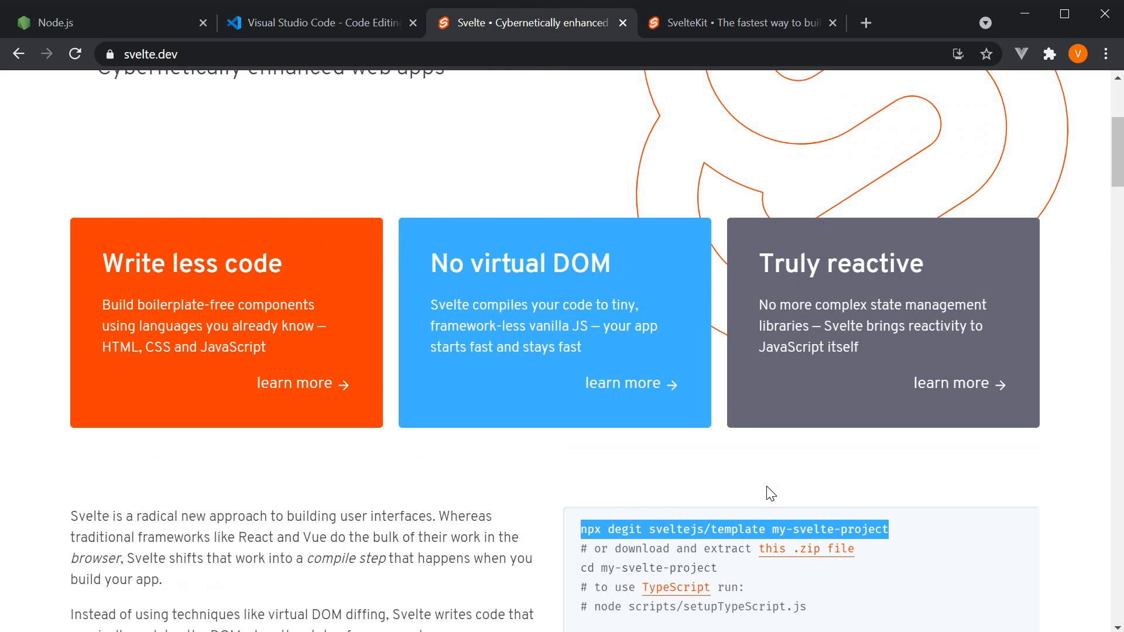
pyautogui.scroll(3)
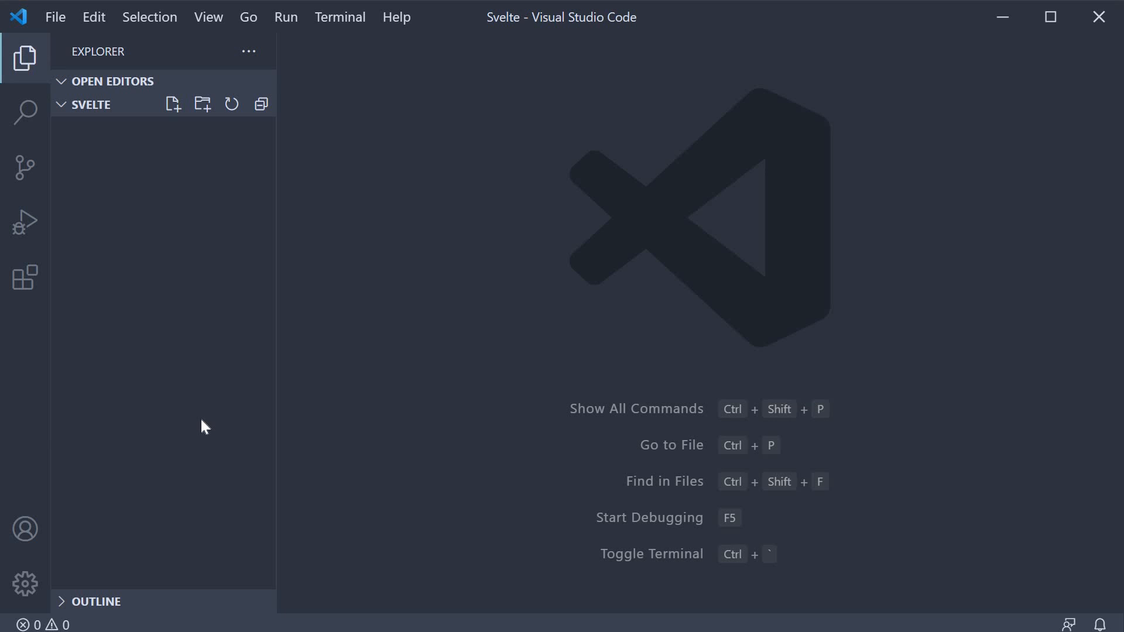
pyautogui.moveTo(176, 188)
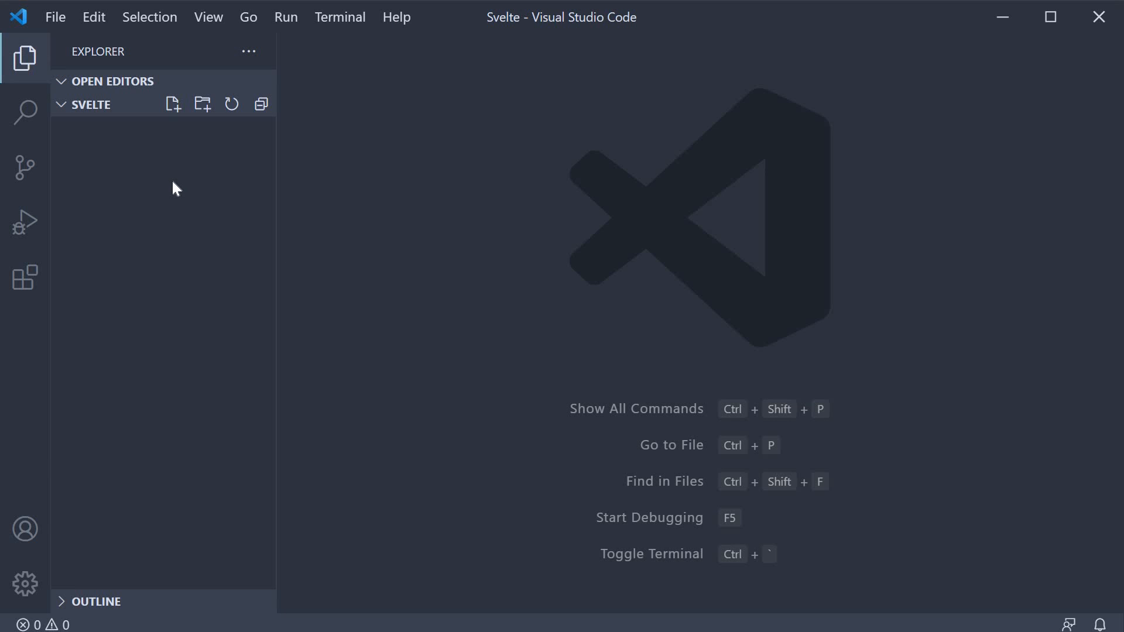
pyautogui.moveTo(110, 115)
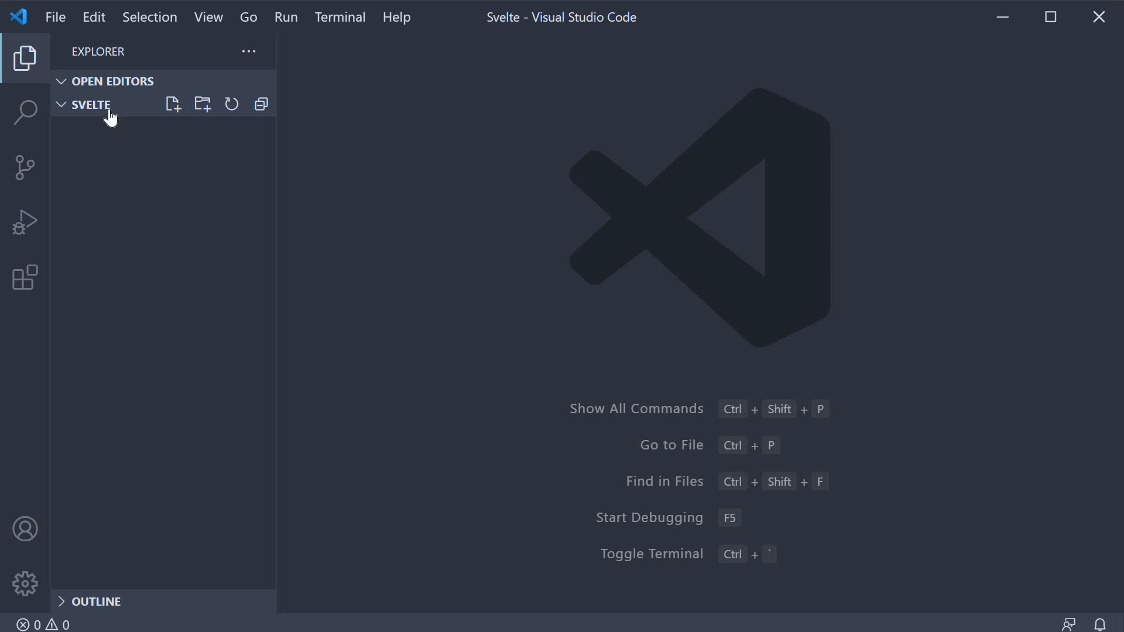
pyautogui.moveTo(159, 302)
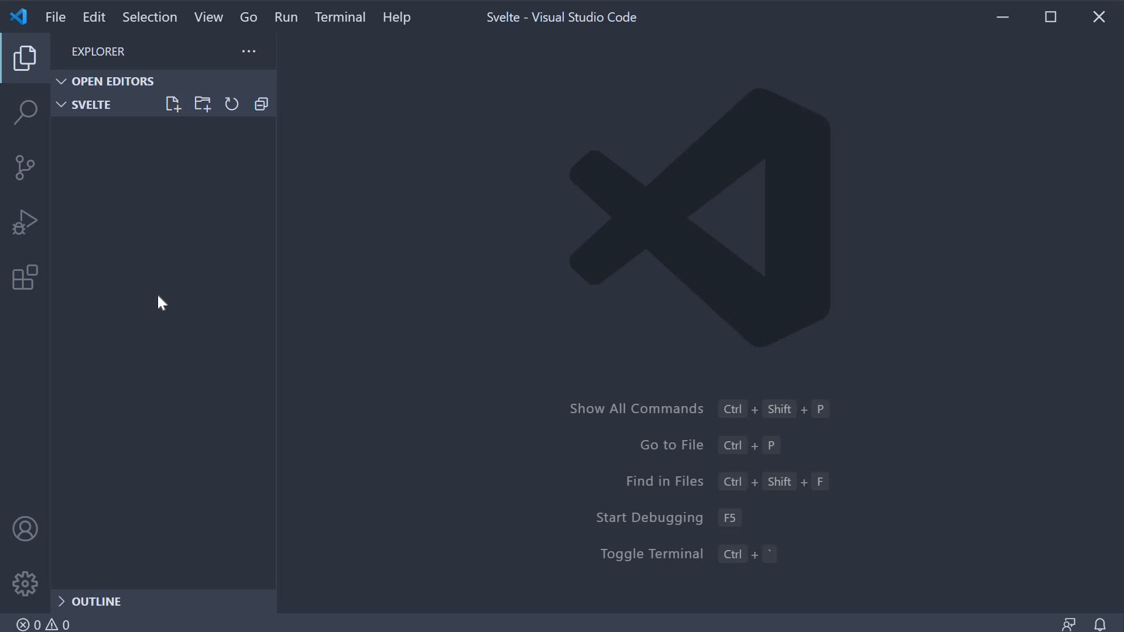
pyautogui.moveTo(414, 346)
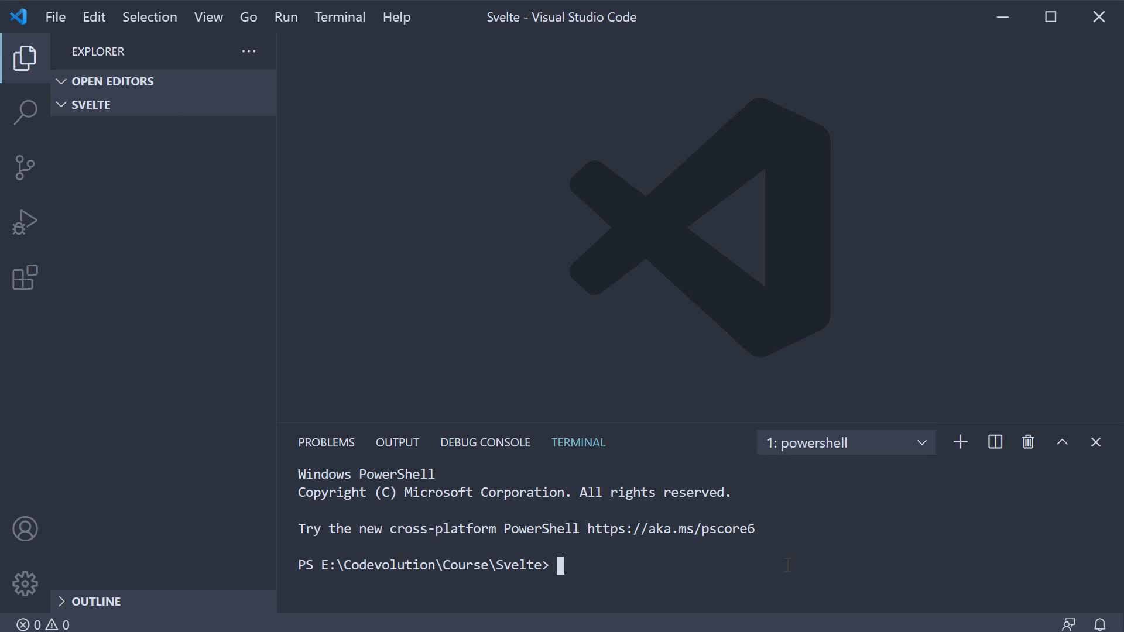
# - Run npx degit sveltejs/template hello-world in the integrated terminal
pyautogui.write('npx d')
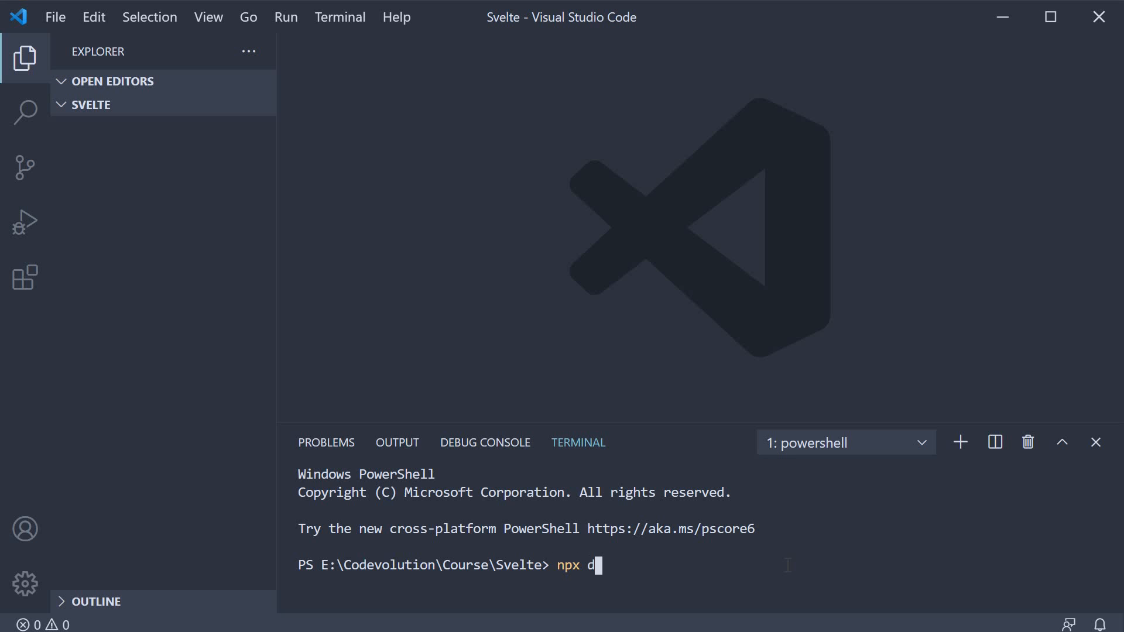
pyautogui.write('egit sve')
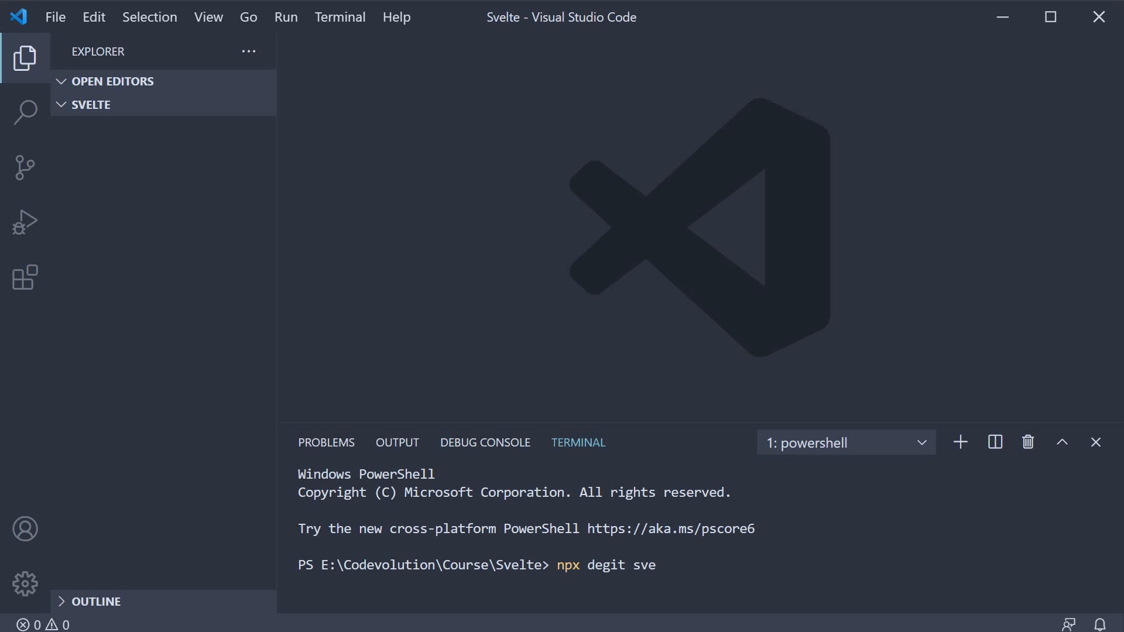
pyautogui.write('ltejs')
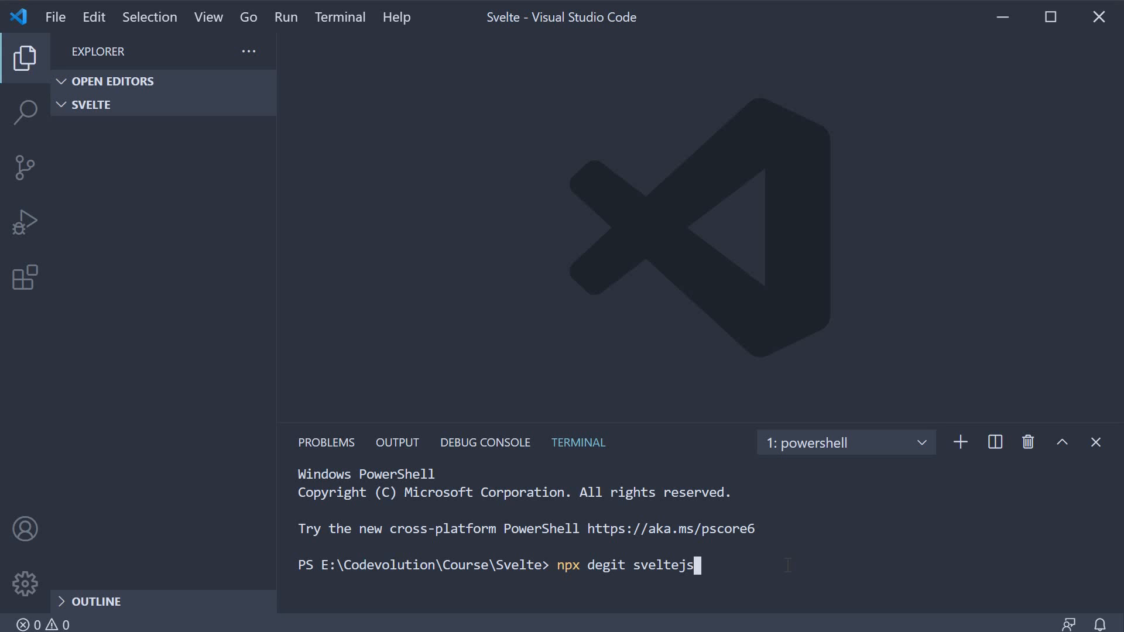
pyautogui.write('/template')
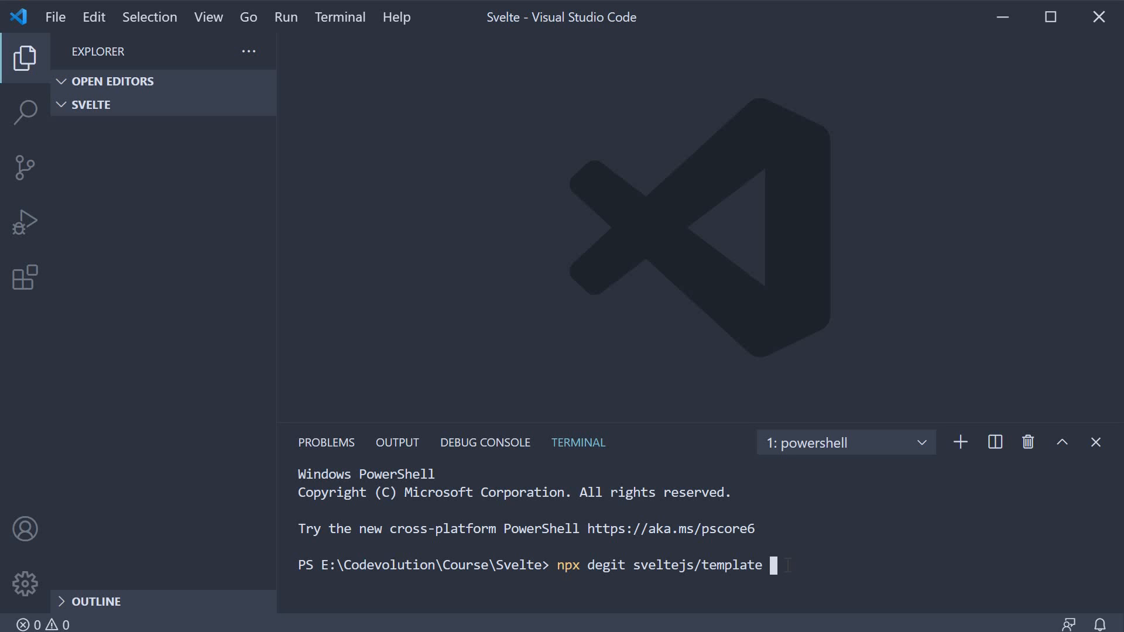
pyautogui.write('hello')
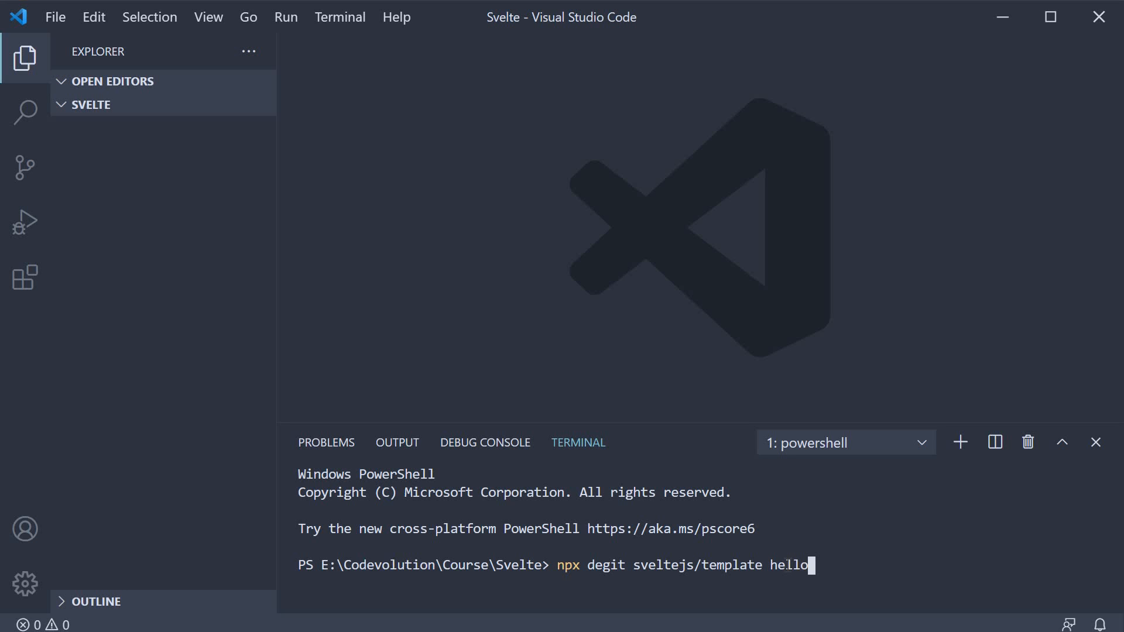
pyautogui.write('-world')
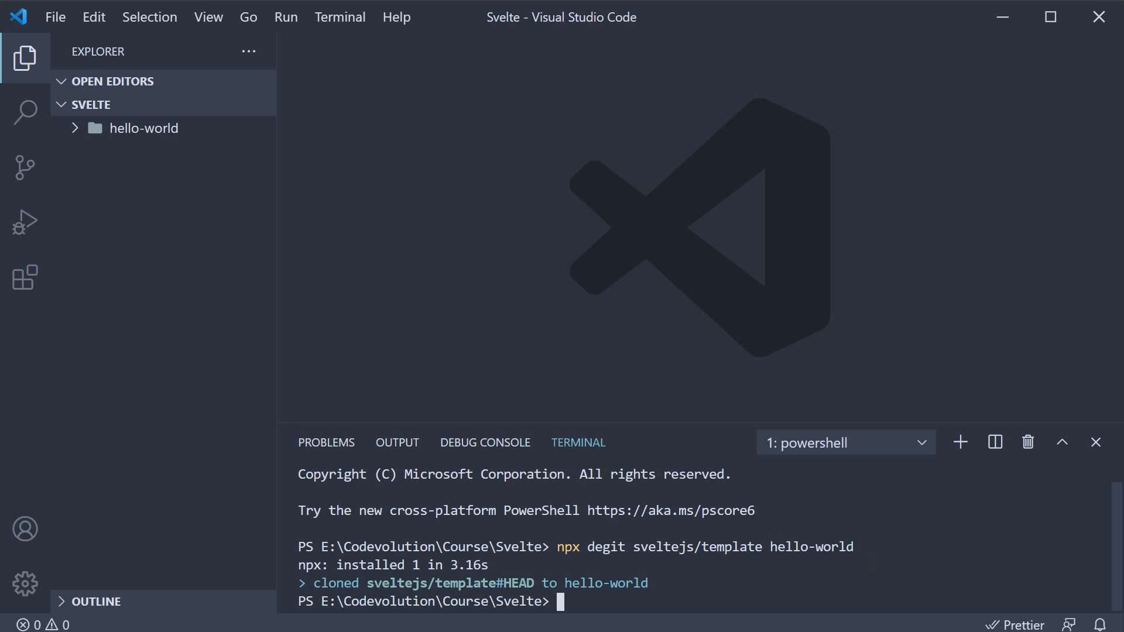
pyautogui.moveTo(172, 142)
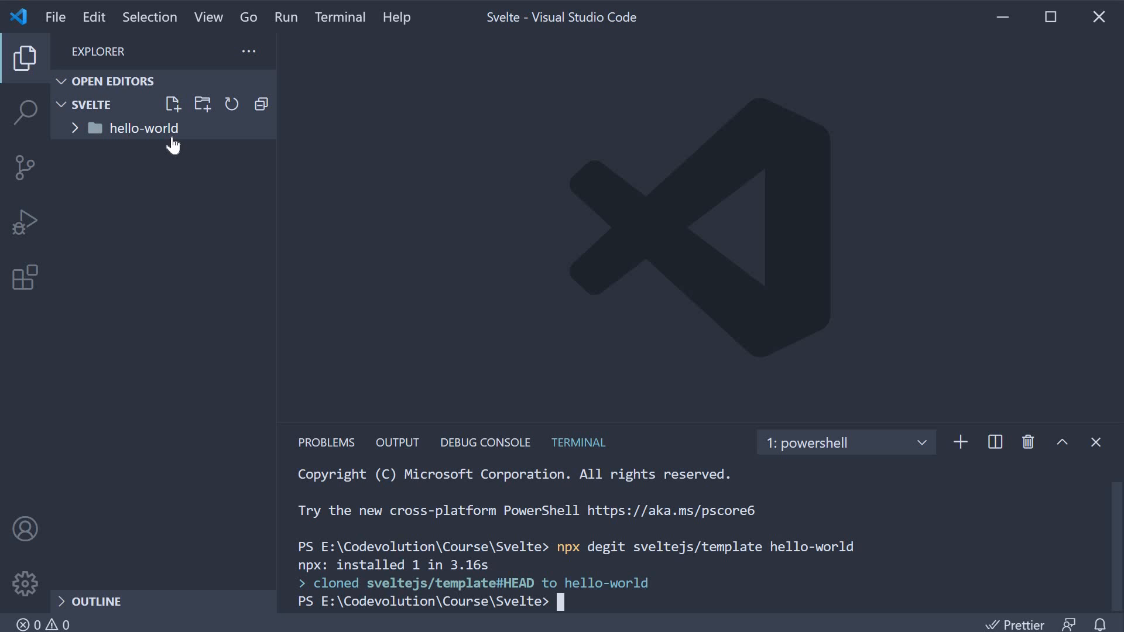
pyautogui.moveTo(141, 128)
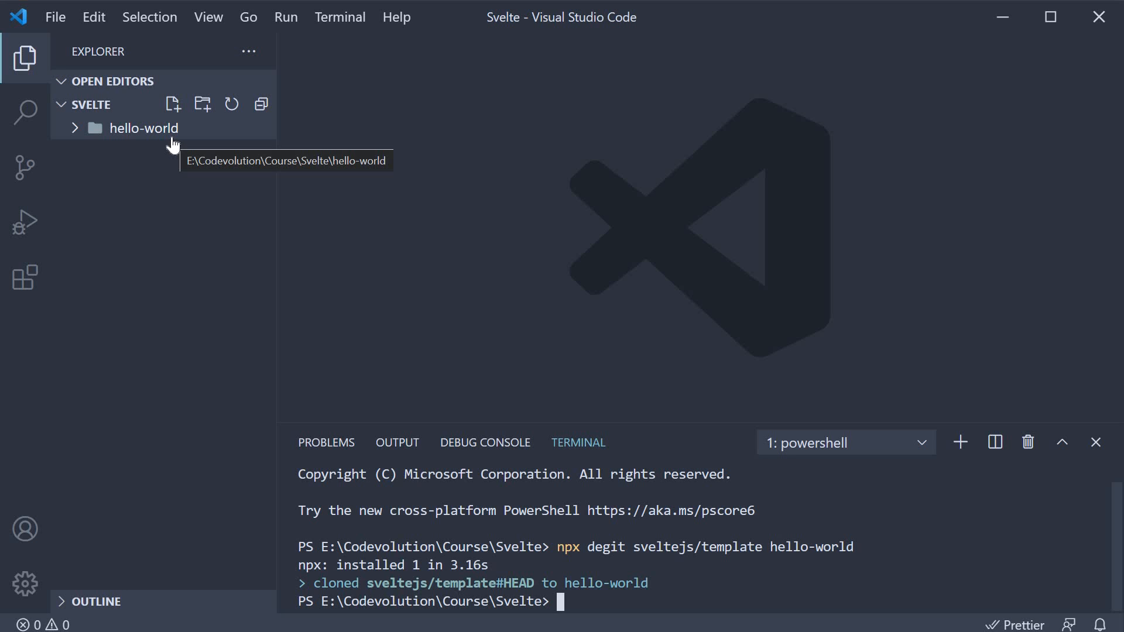
# - Expand hello-world, cd into .\hello-world\ and install dependencies with yarn
pyautogui.click(144, 128)
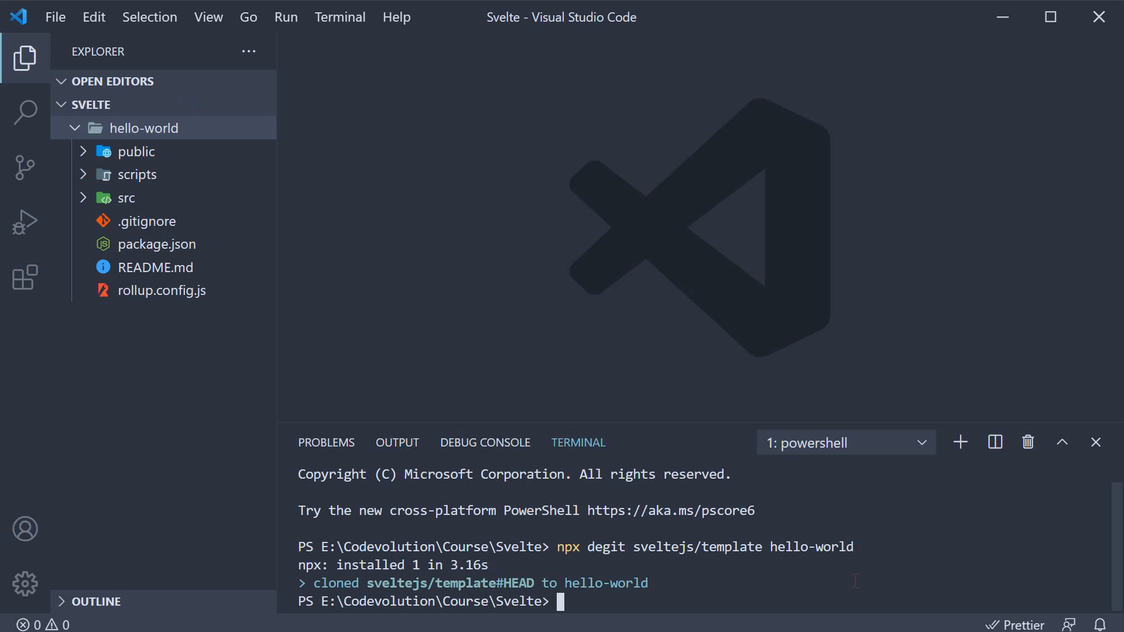
pyautogui.write('cd')
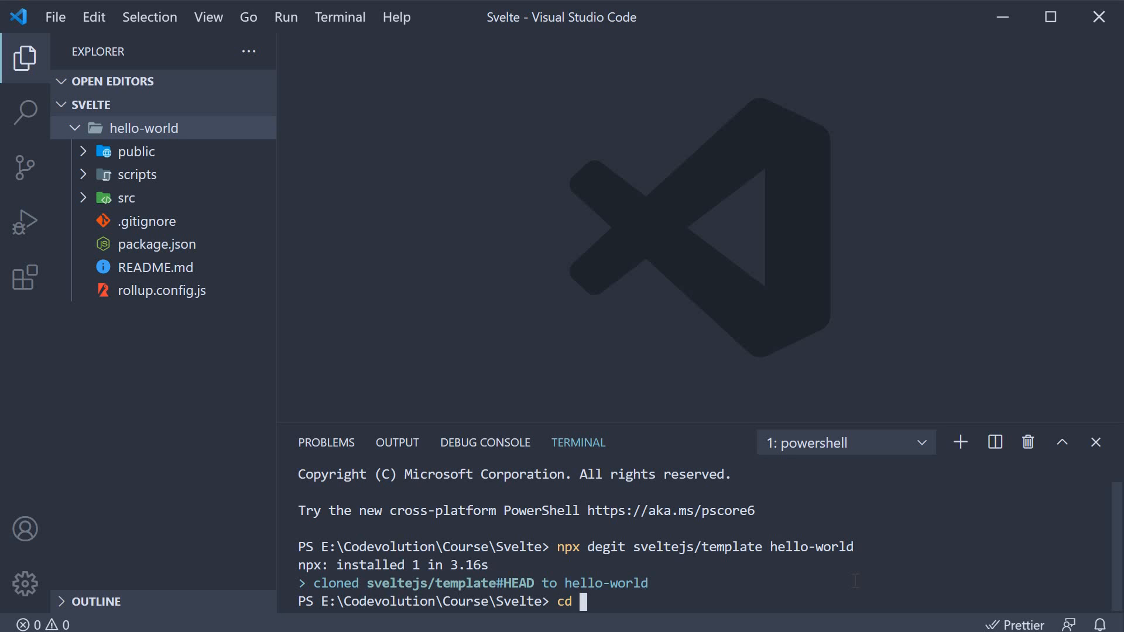
pyautogui.write('.\\hello-world\\')
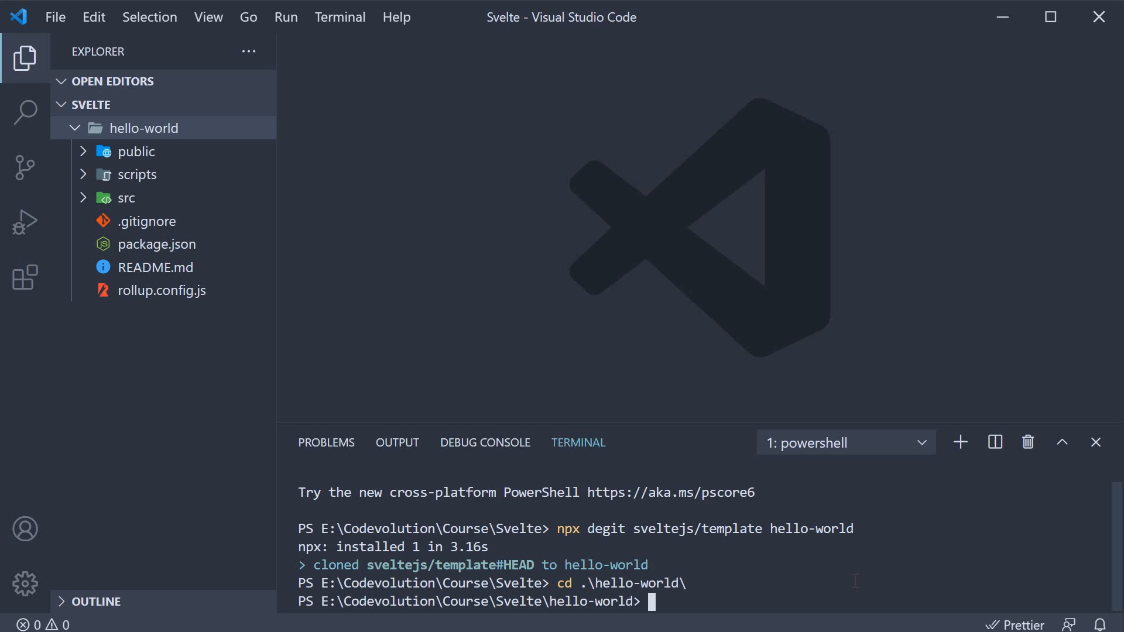
pyautogui.write('yarn')
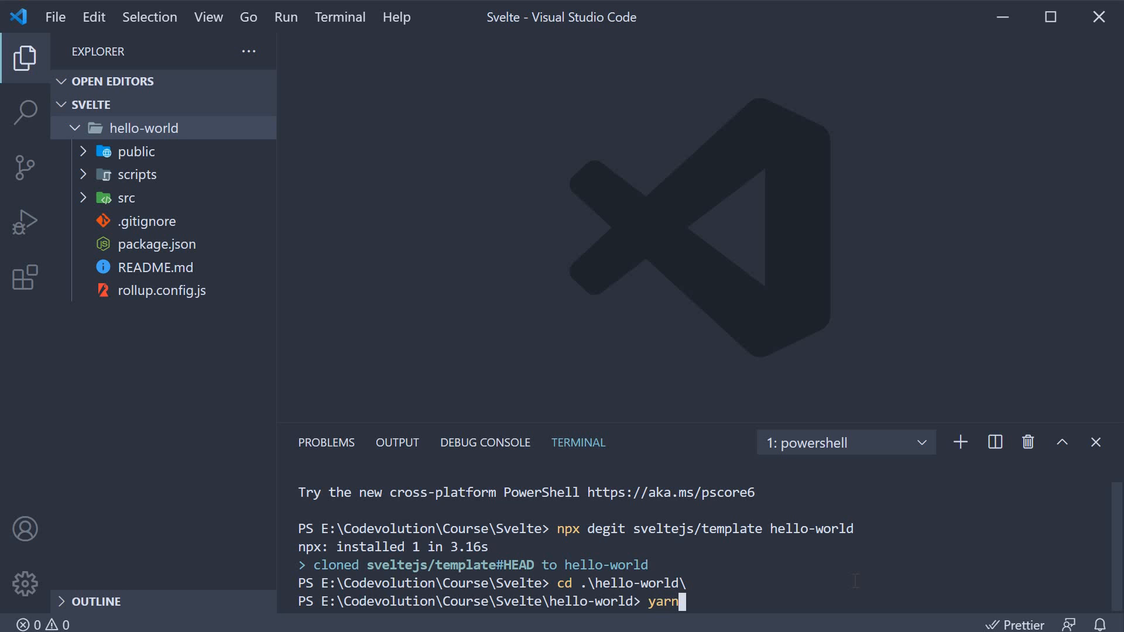
pyautogui.press('Return')
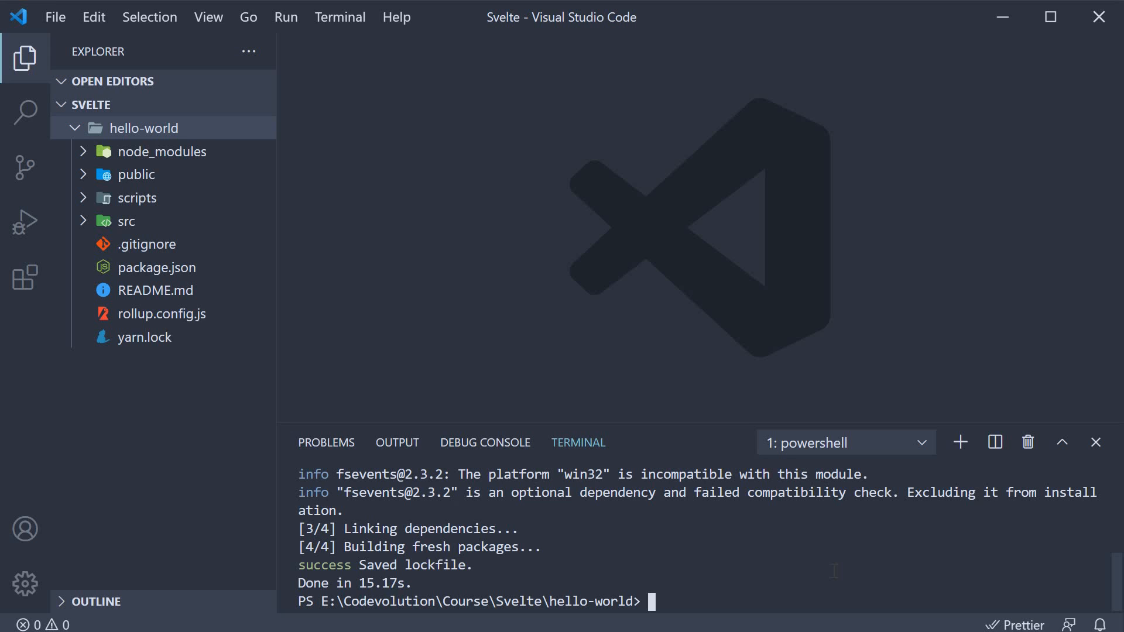
pyautogui.write('yarn de')
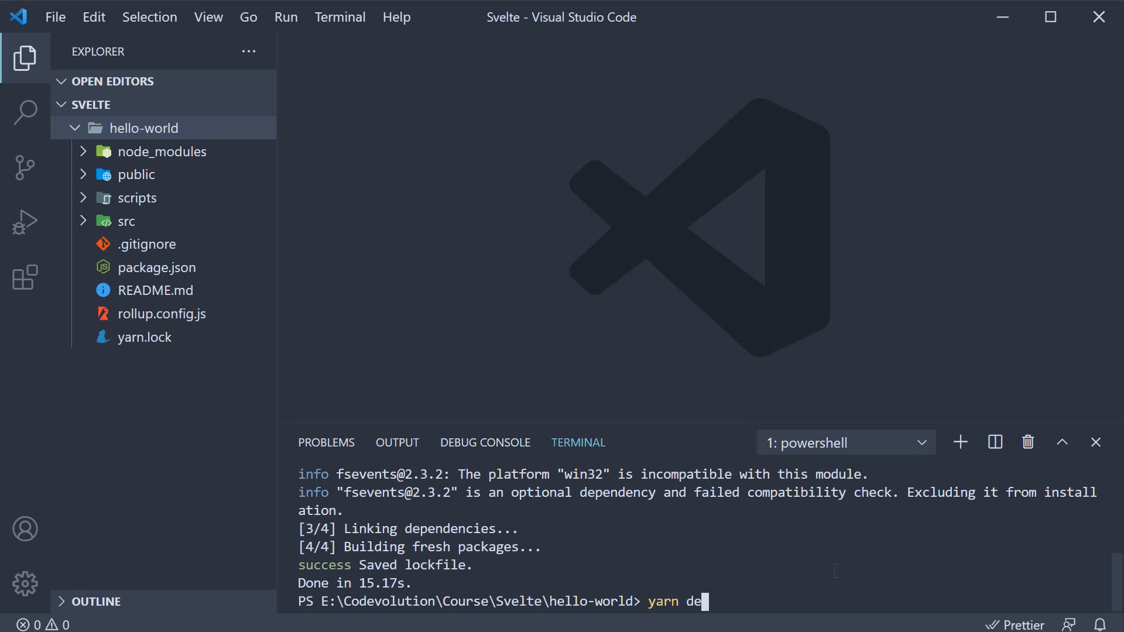
pyautogui.write('v')
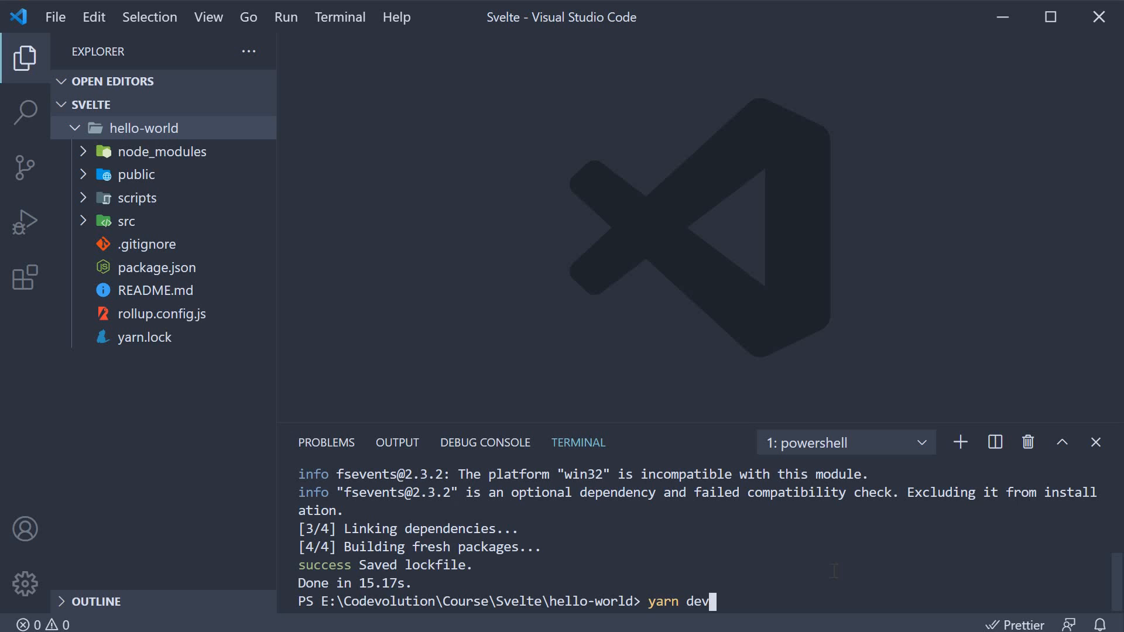
pyautogui.press('Return')
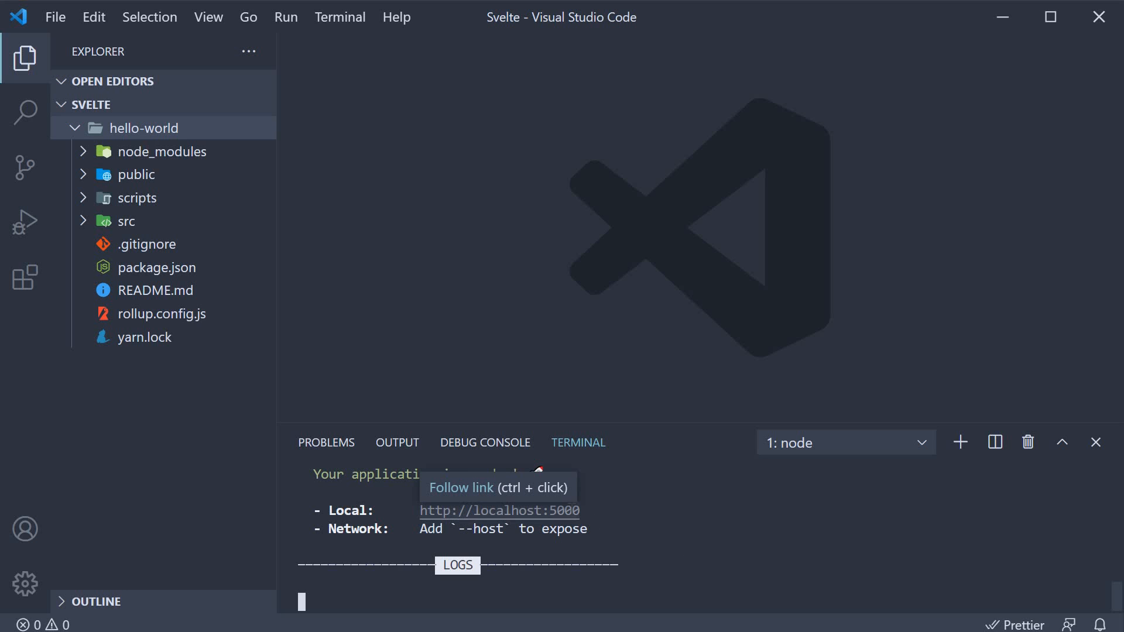
pyautogui.click(500, 510)
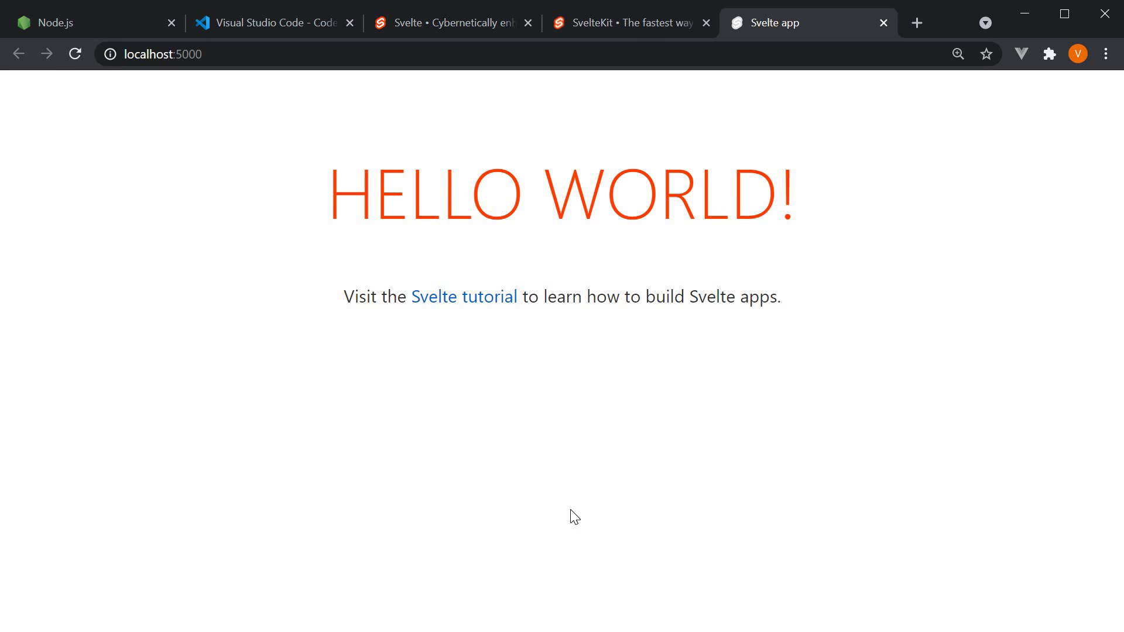
pyautogui.moveTo(574, 423)
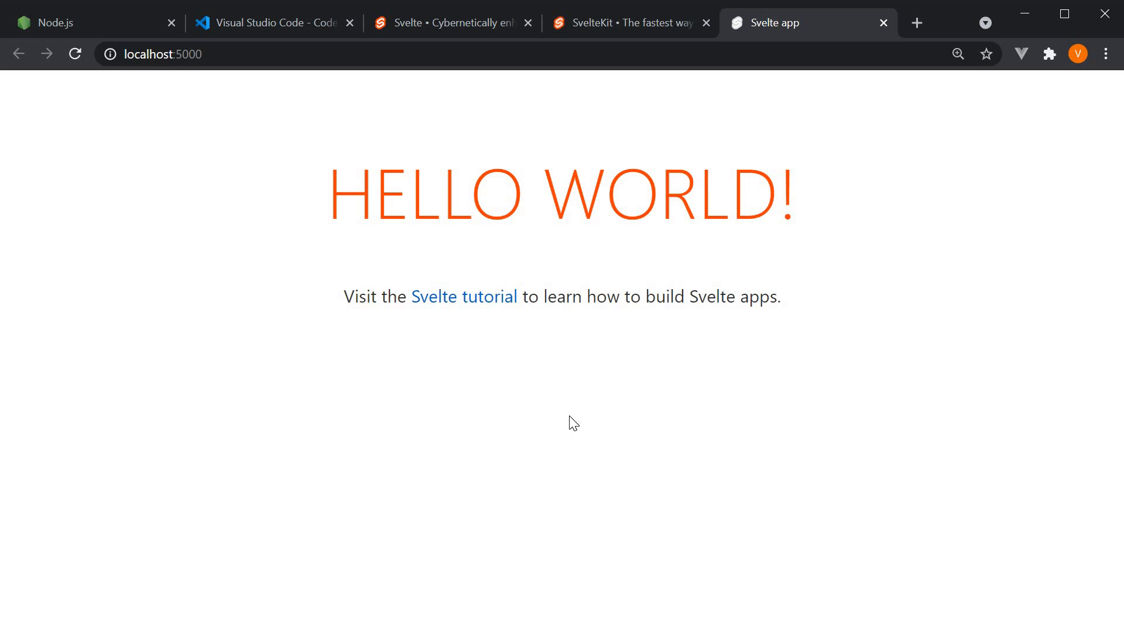
pyautogui.moveTo(585, 435)
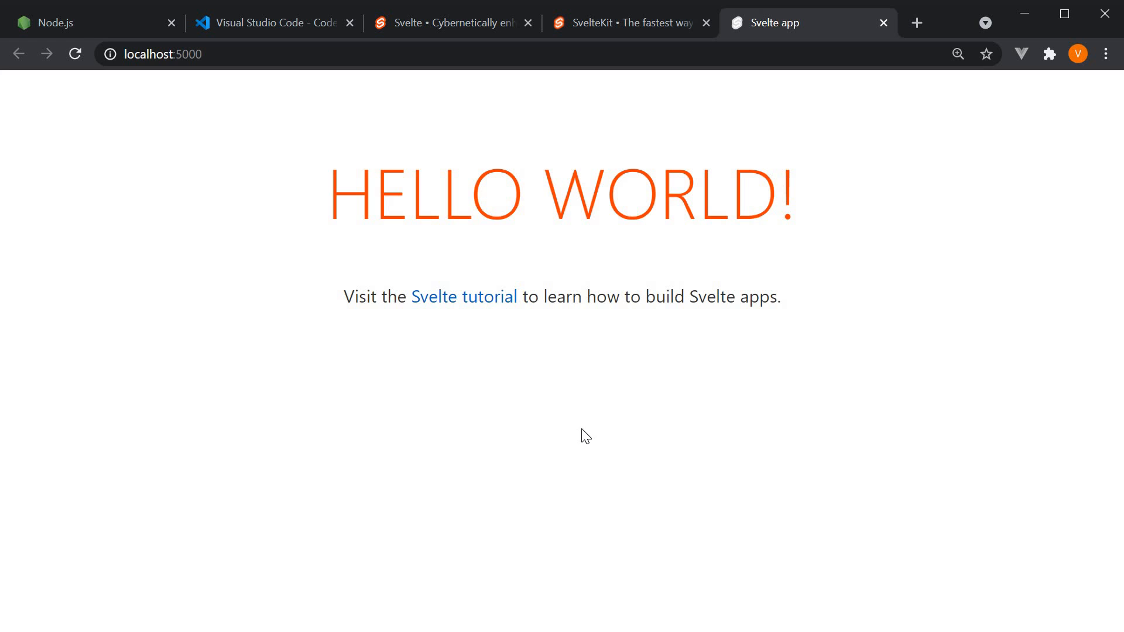
pyautogui.moveTo(660, 217)
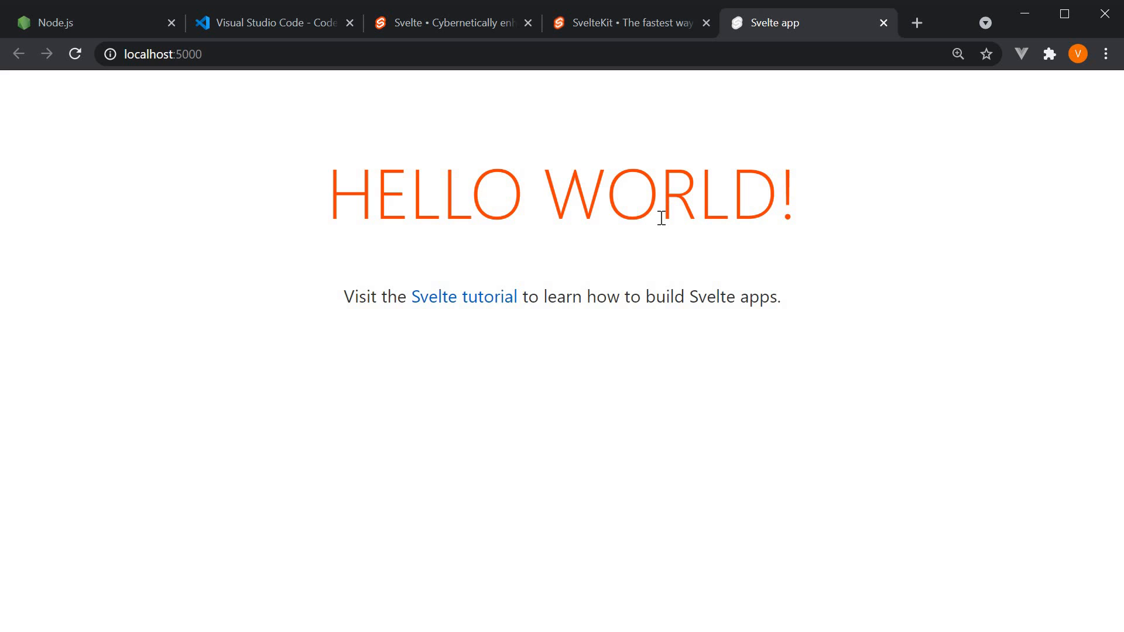
pyautogui.moveTo(682, 250)
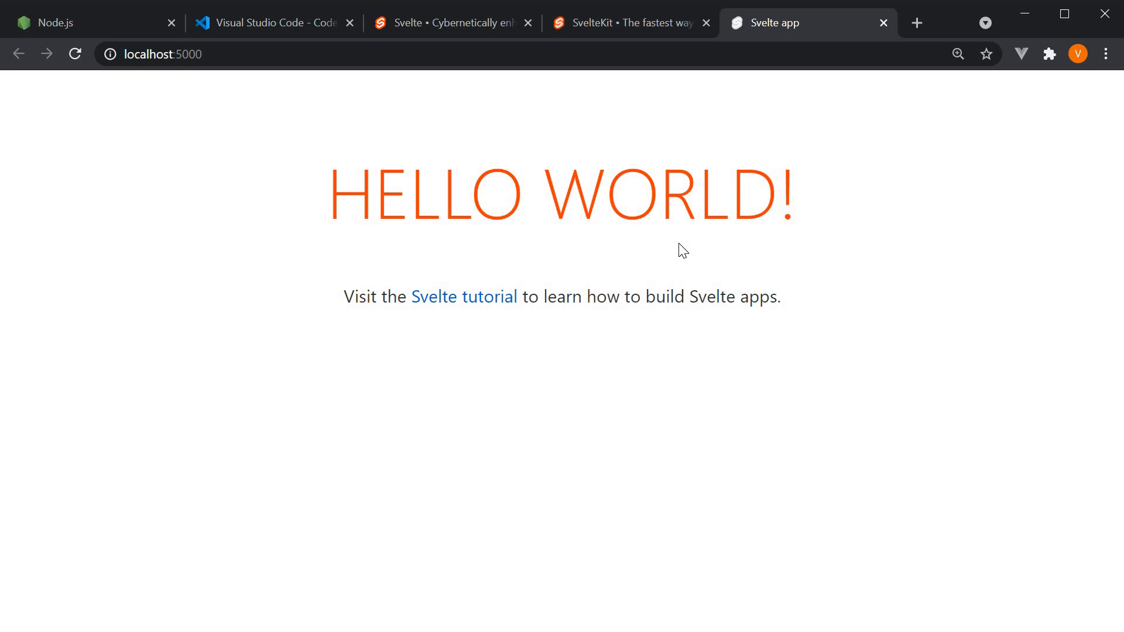
pyautogui.moveTo(518, 328)
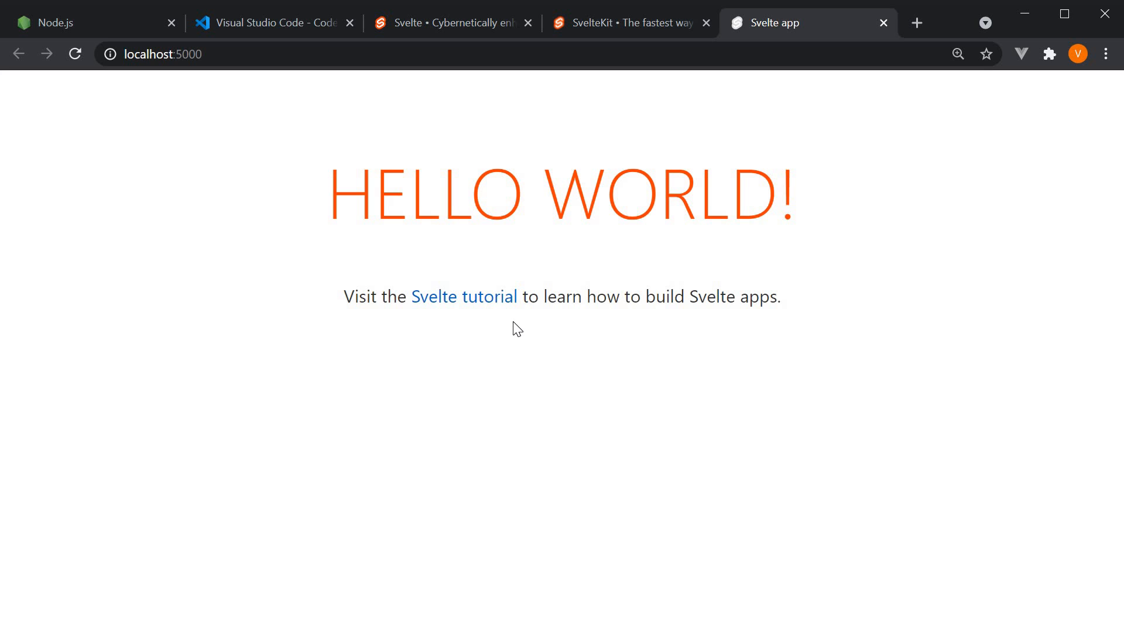
pyautogui.moveTo(709, 373)
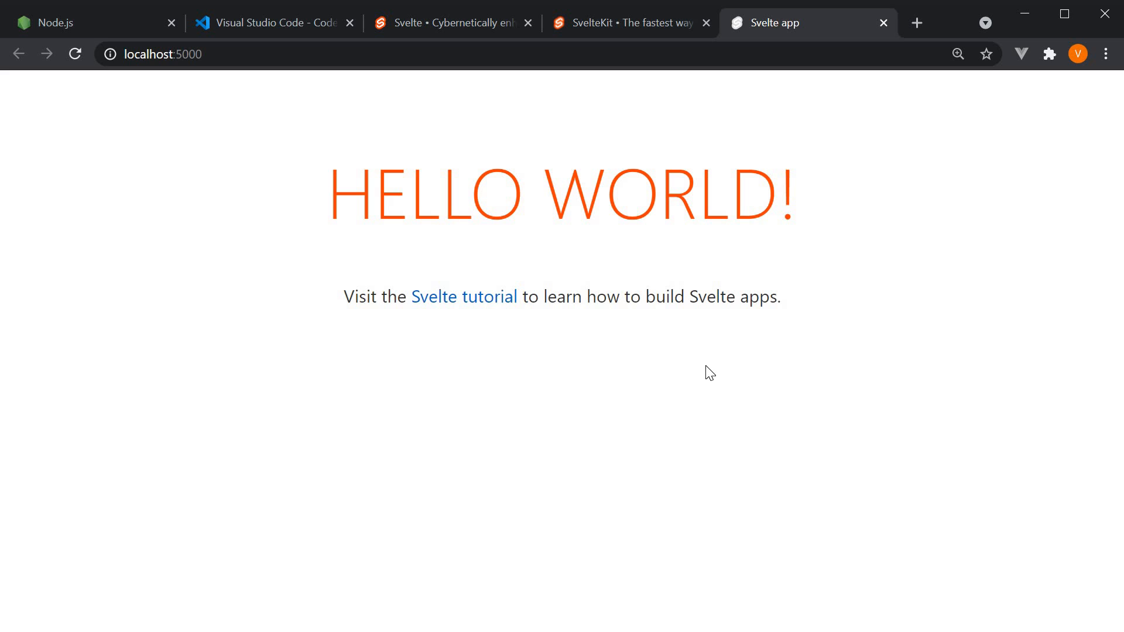
pyautogui.moveTo(703, 391)
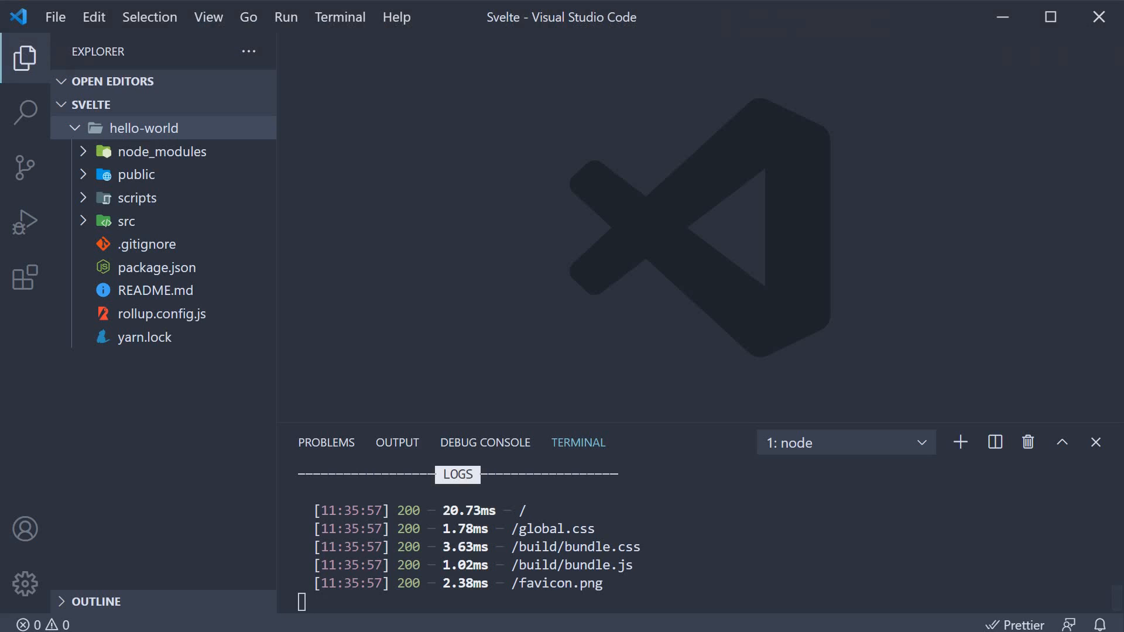
pyautogui.moveTo(564, 279)
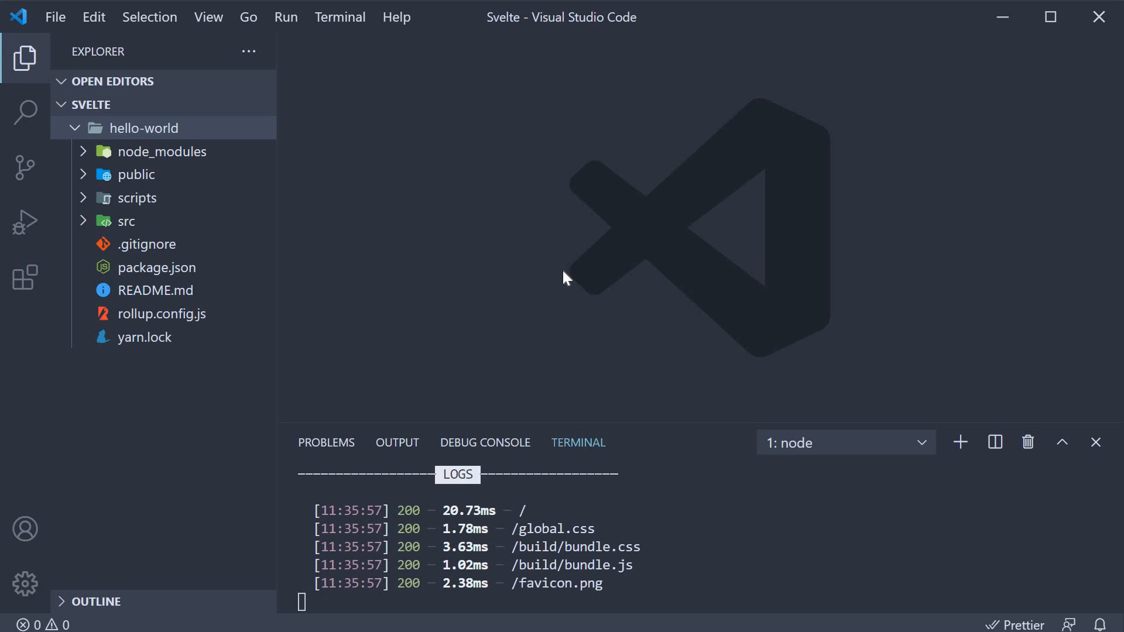
pyautogui.moveTo(157, 154)
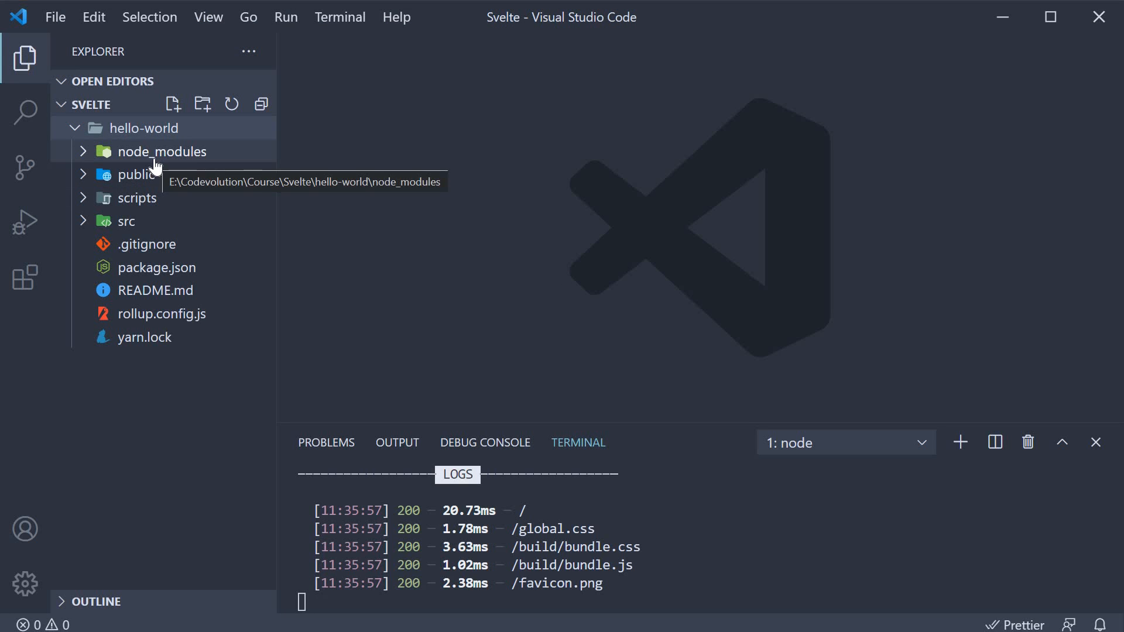
pyautogui.moveTo(177, 165)
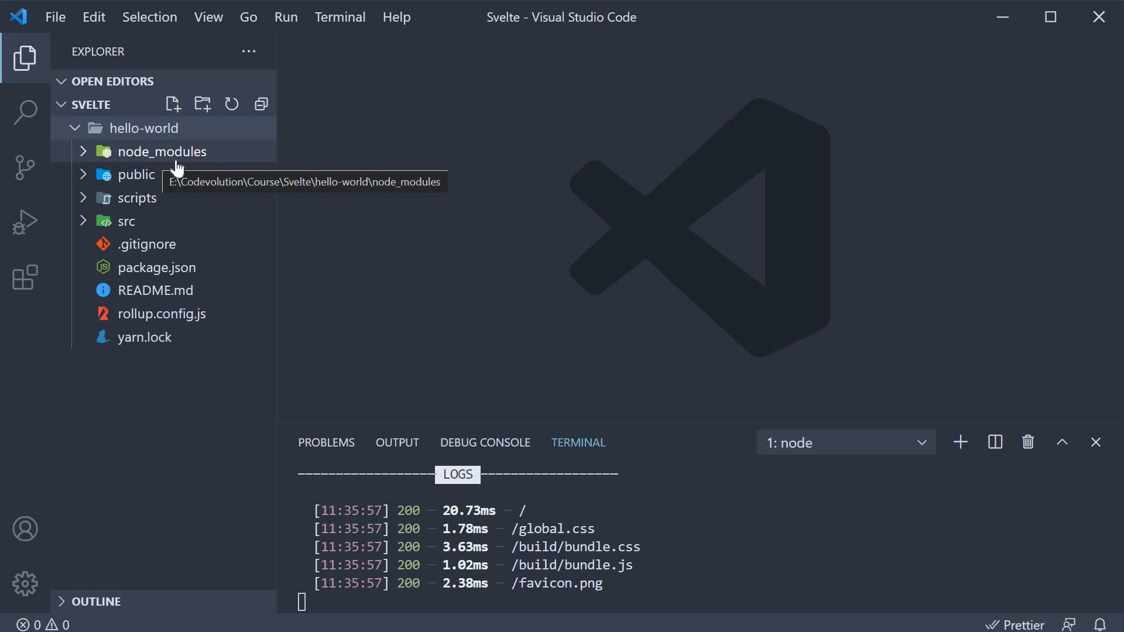